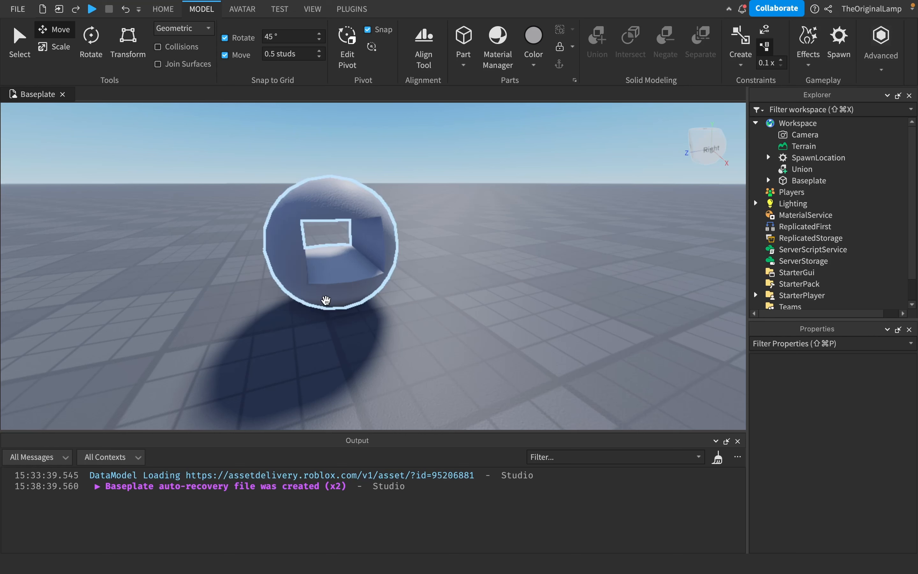
mouse_move(364, 201)
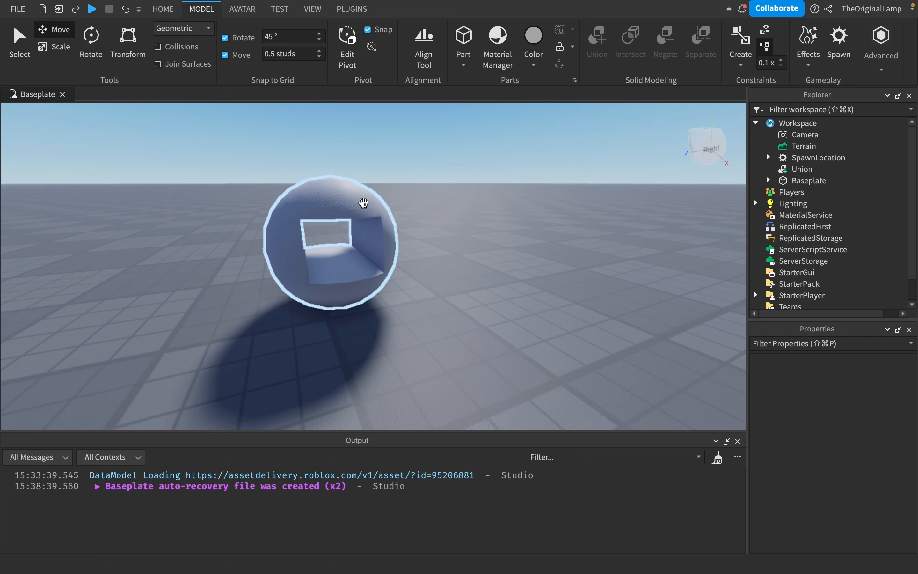
mouse_move(311, 194)
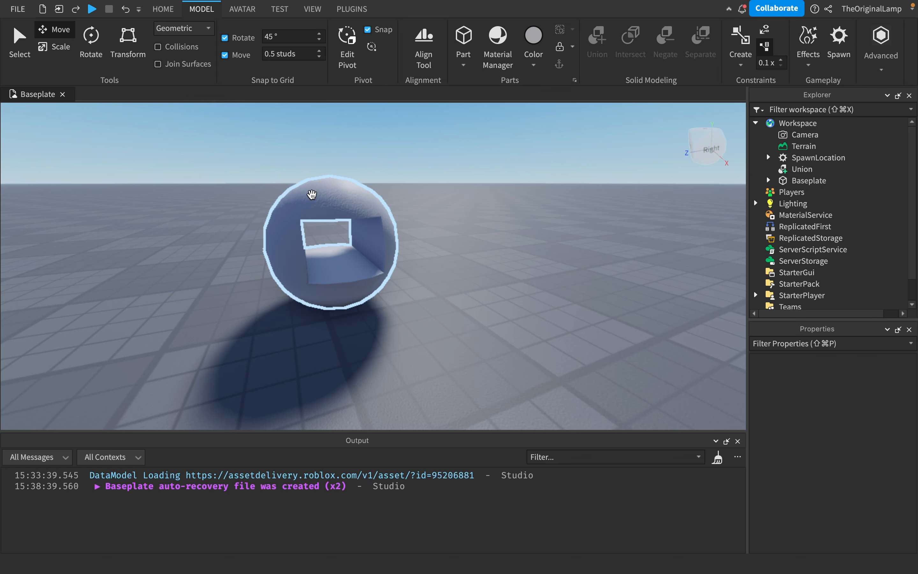
mouse_move(336, 285)
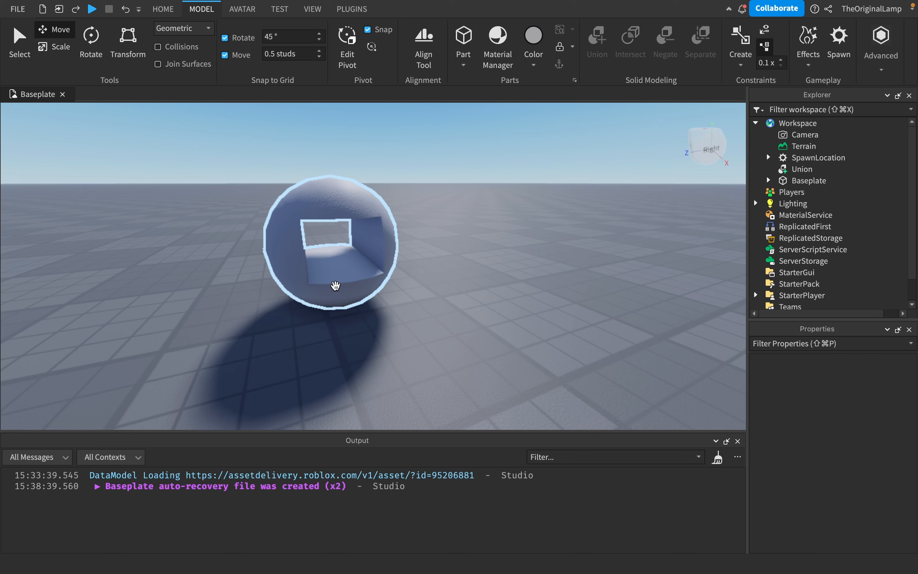
mouse_move(294, 273)
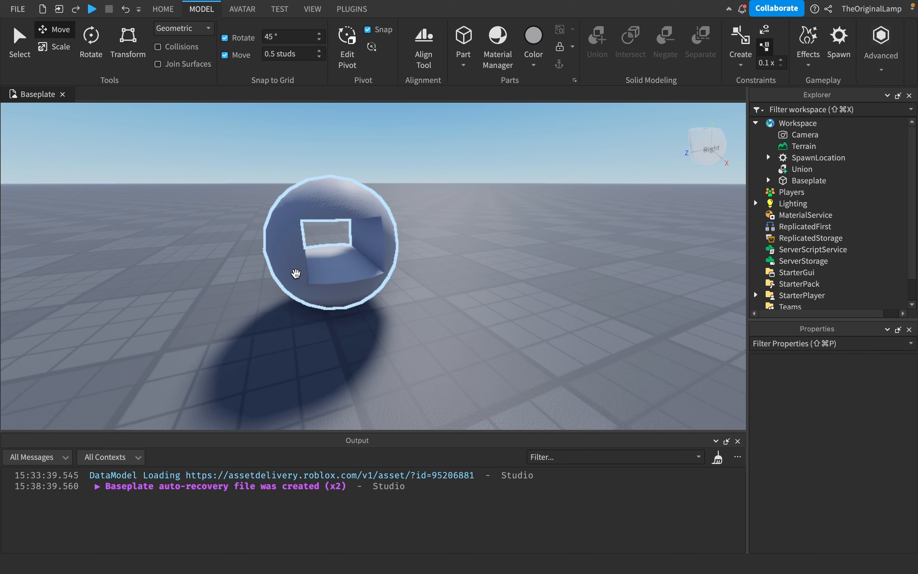
mouse_move(364, 213)
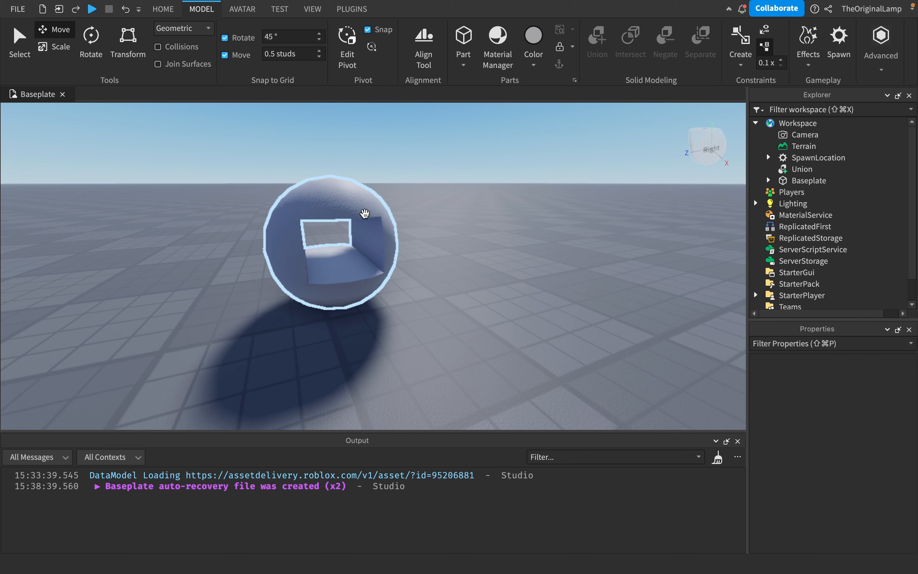
Select the hollowed ball Union in the Explorer and remove it from the workspace.
click(802, 169)
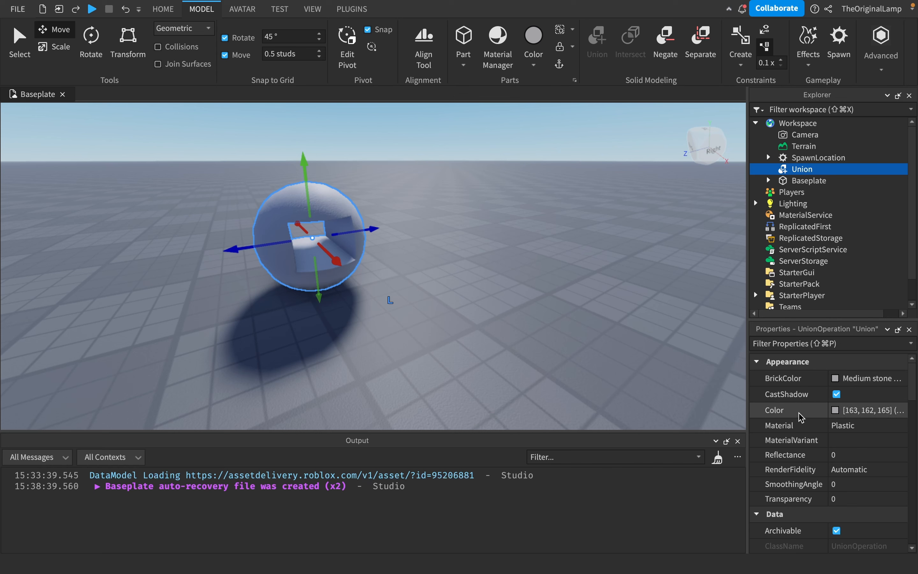
mouse_move(861, 473)
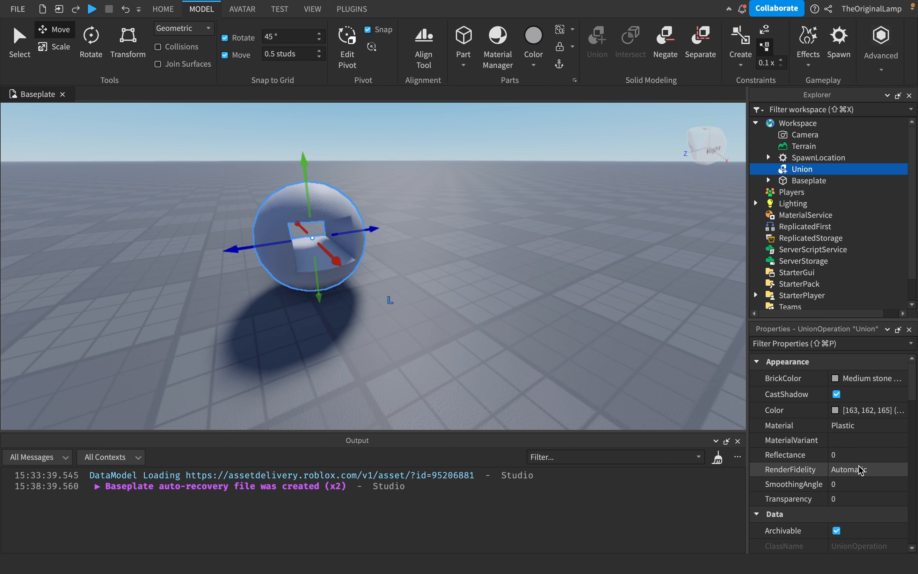
scroll(down, 3)
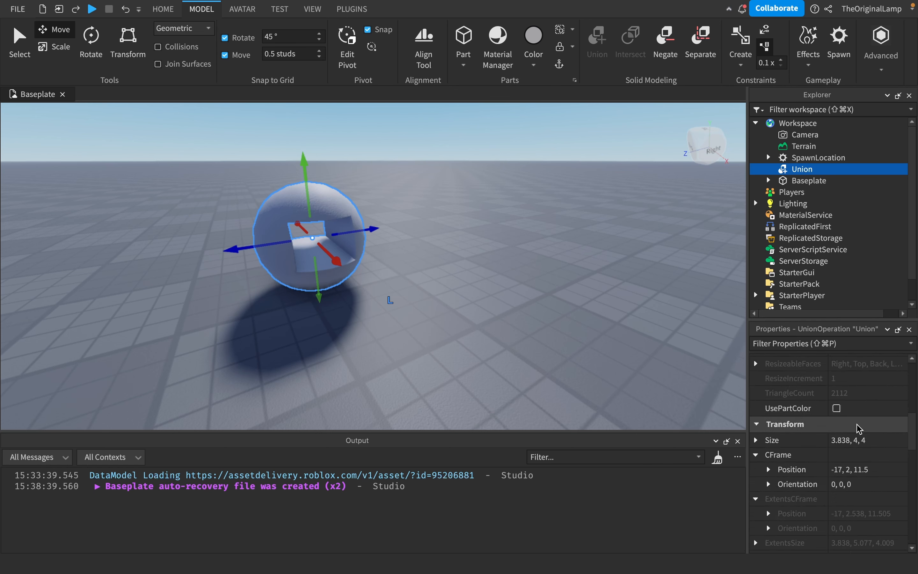
scroll(down, 3)
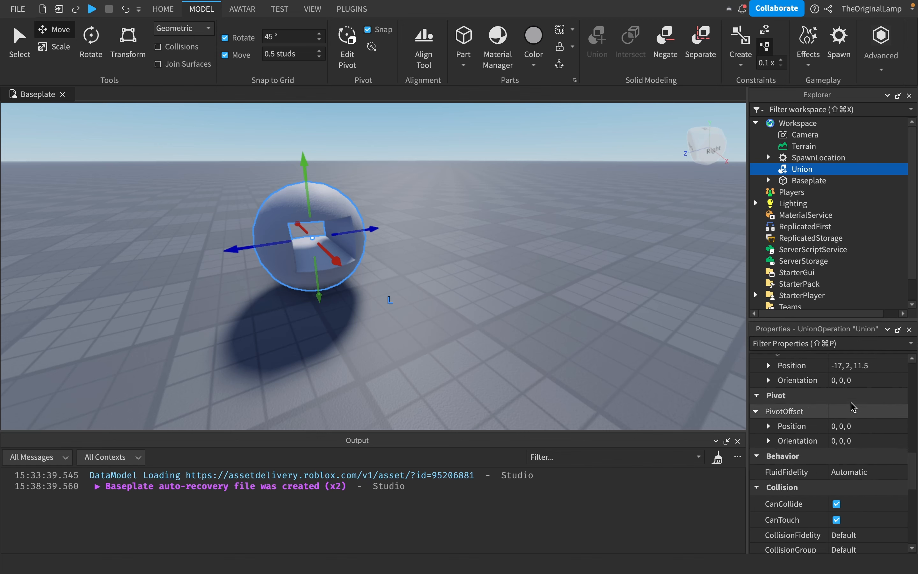
click(808, 180)
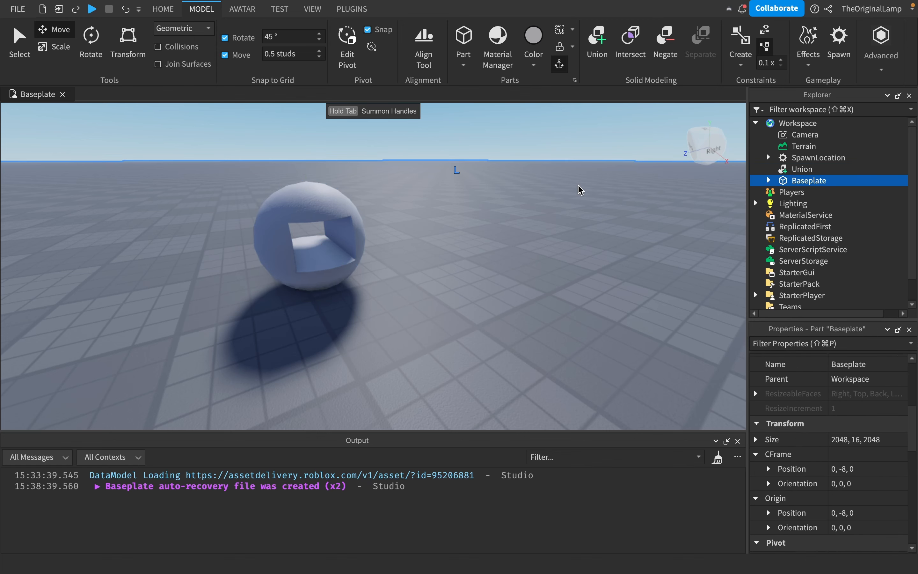
click(317, 243)
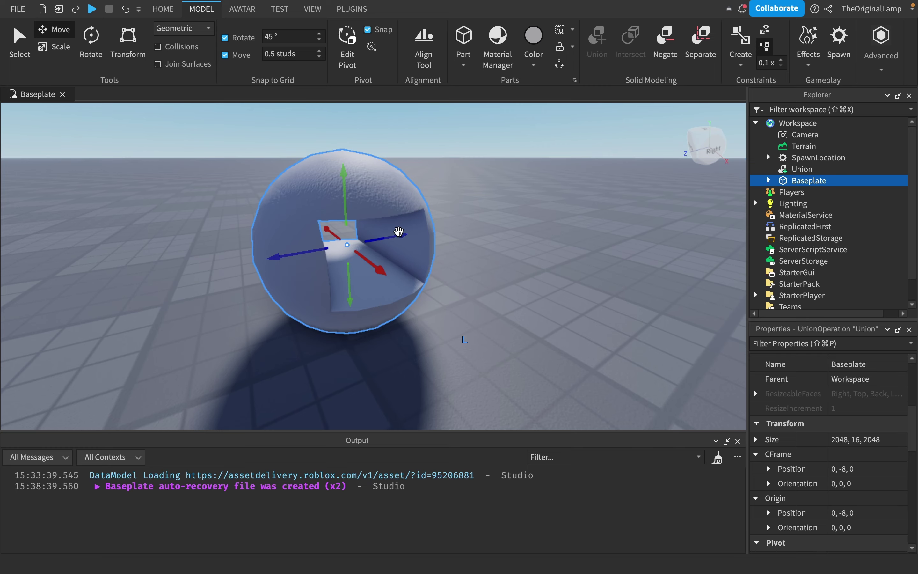
click(802, 169)
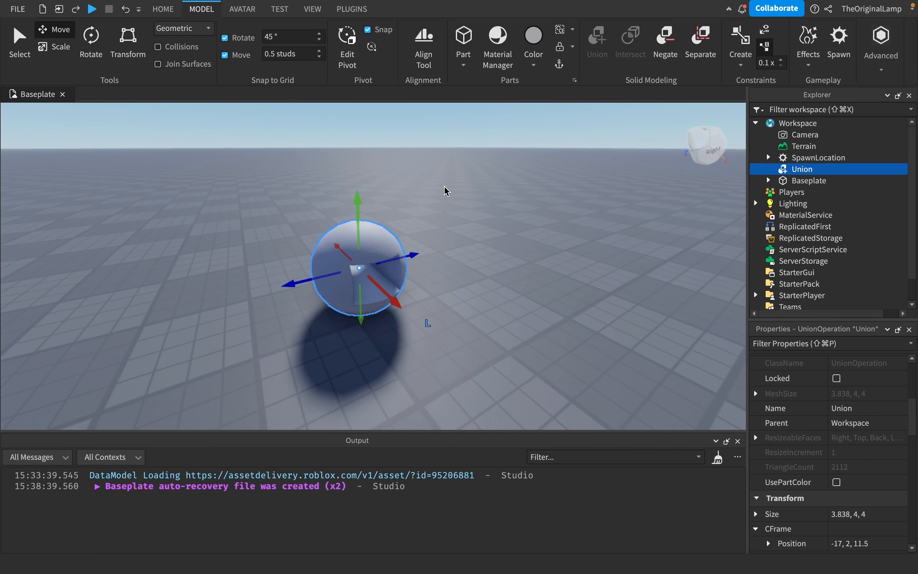
click(700, 39)
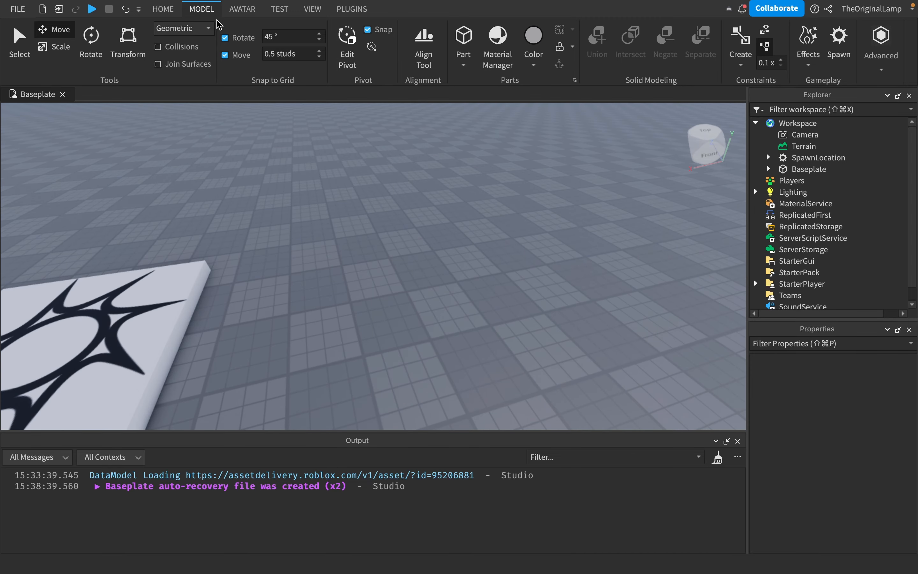
Insert two overlapping block parts and select both together.
click(462, 35)
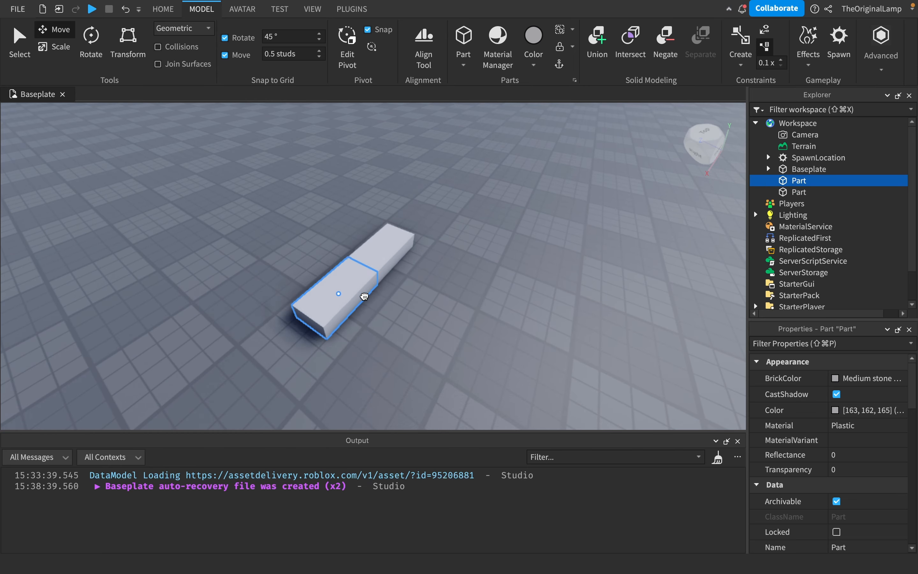
click(53, 29)
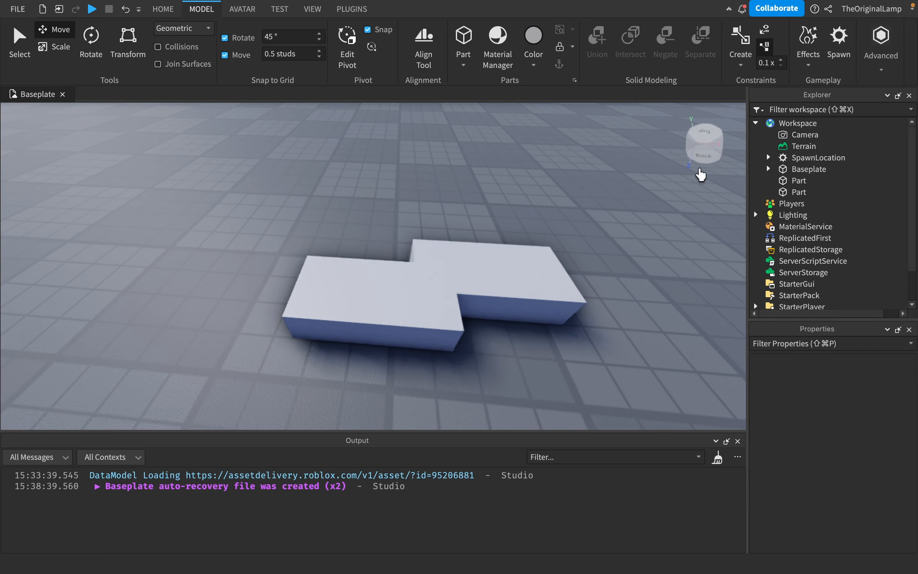
click(798, 192)
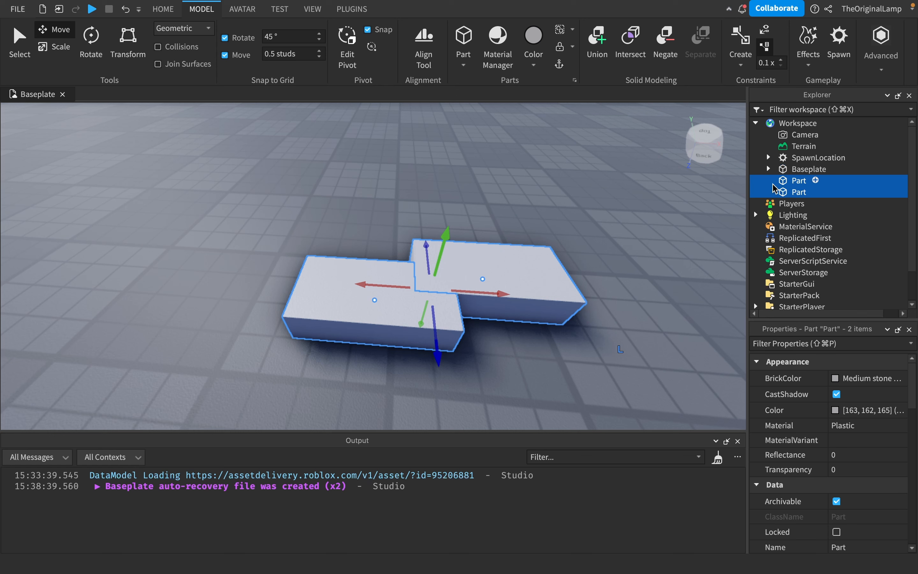
mouse_move(400, 256)
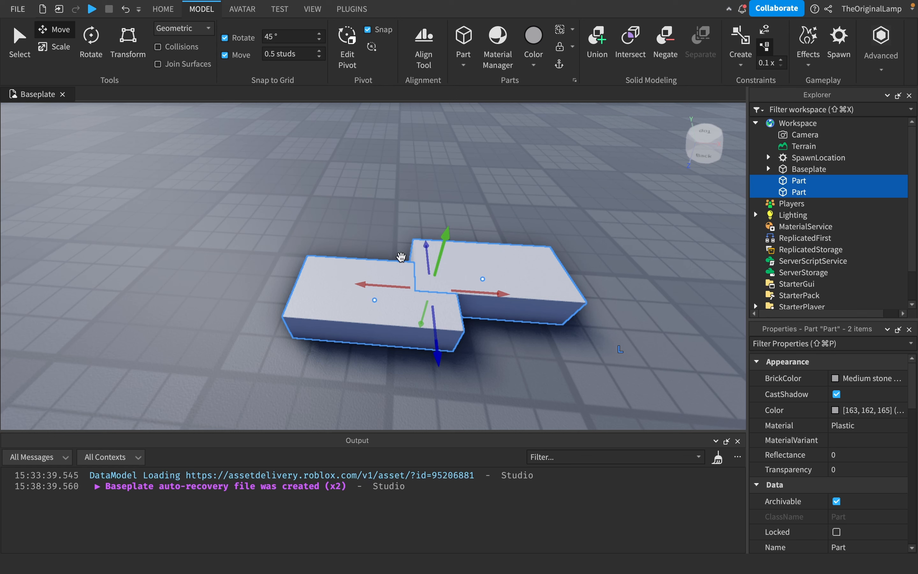
mouse_move(803, 184)
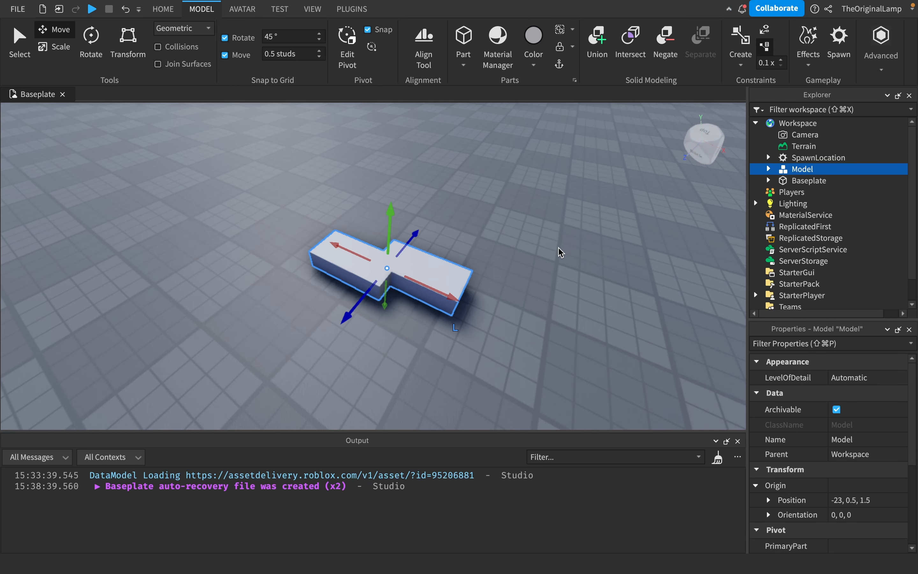
Expand the Model, select both Parts and set their Shape to Ball.
click(769, 169)
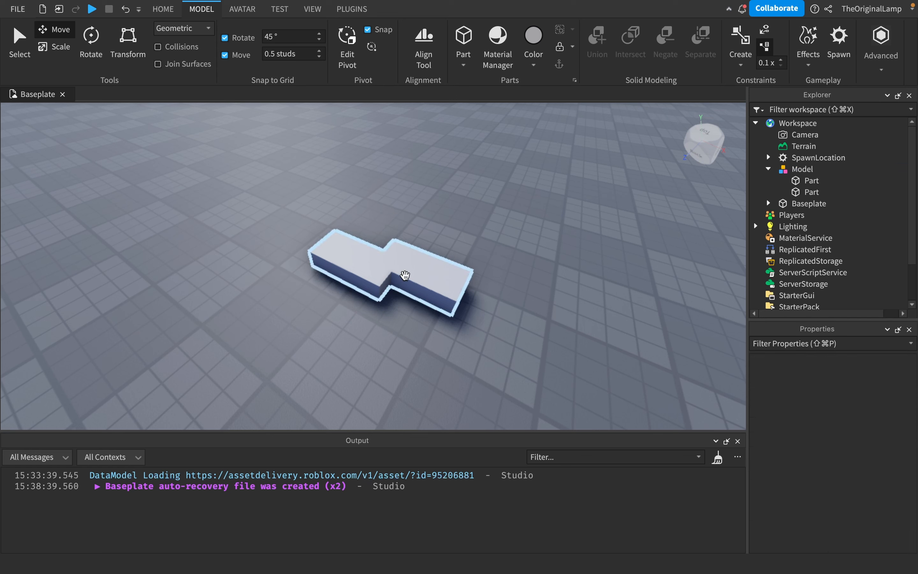
click(419, 275)
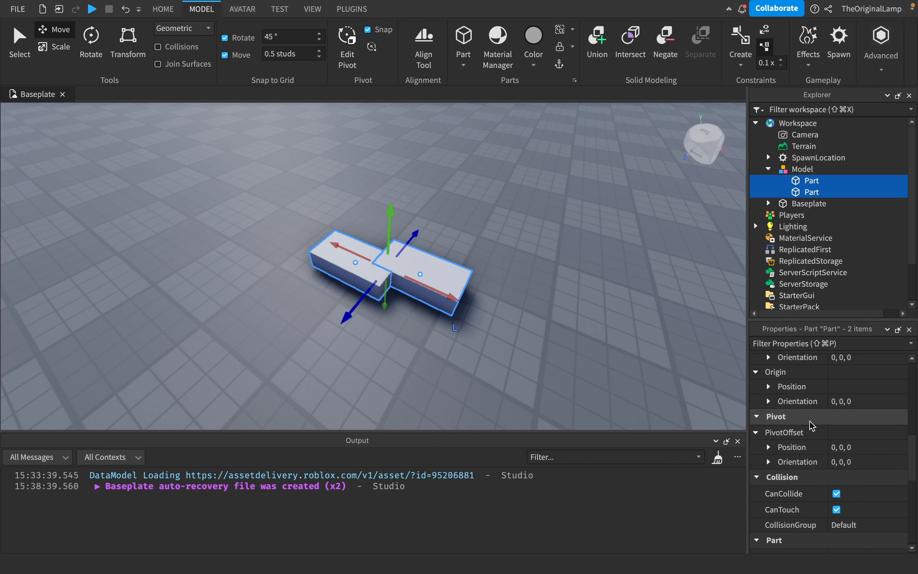
scroll(down, 3)
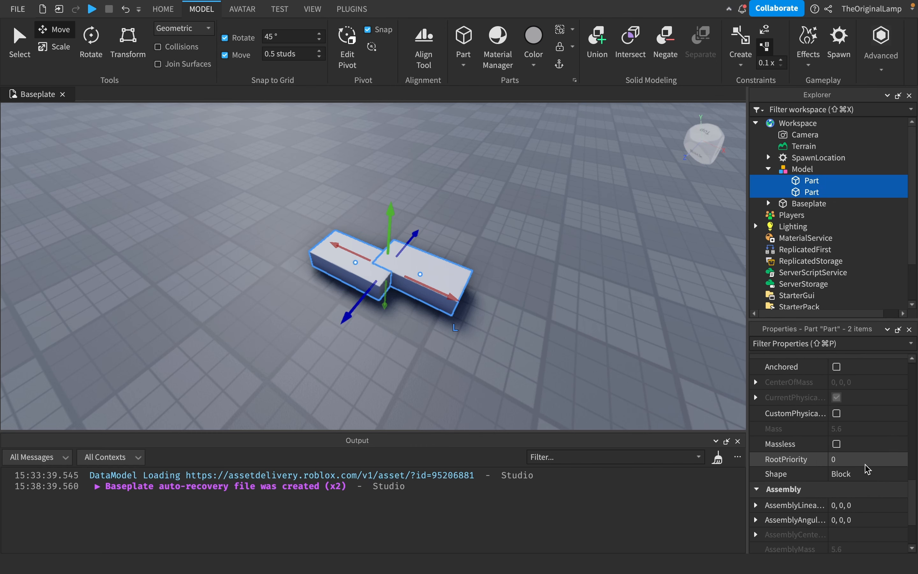
click(863, 474)
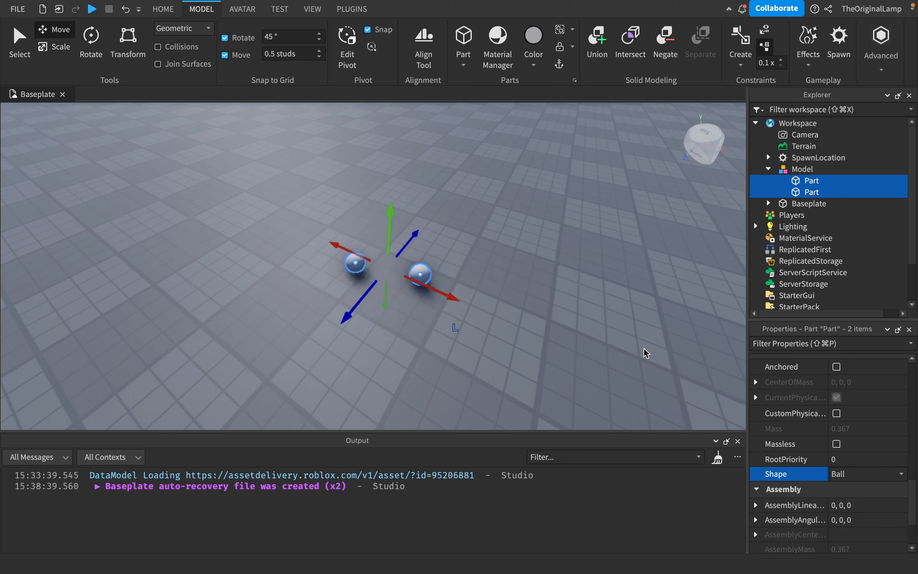
click(55, 47)
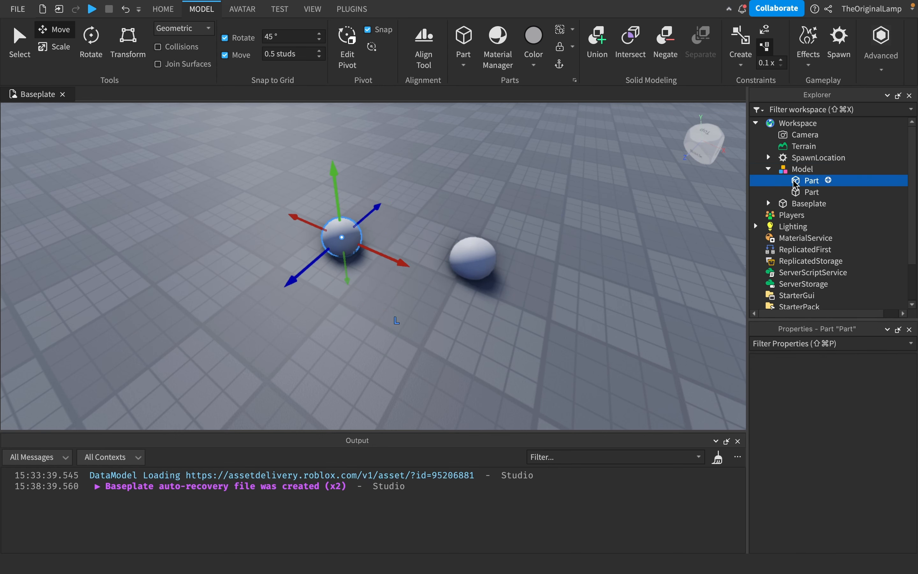
Move one ball into the other so the two spheres overlap.
drag(471, 258, 471, 269)
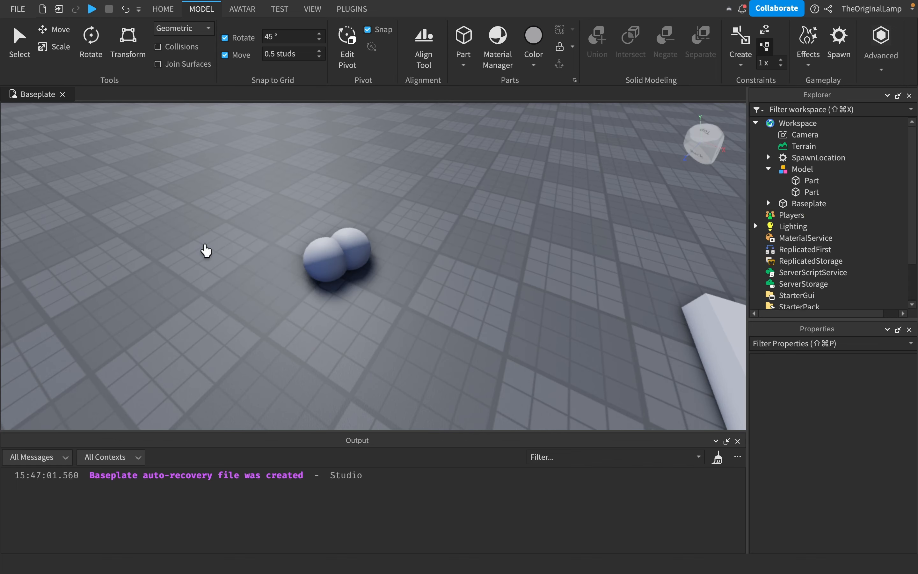
mouse_move(331, 261)
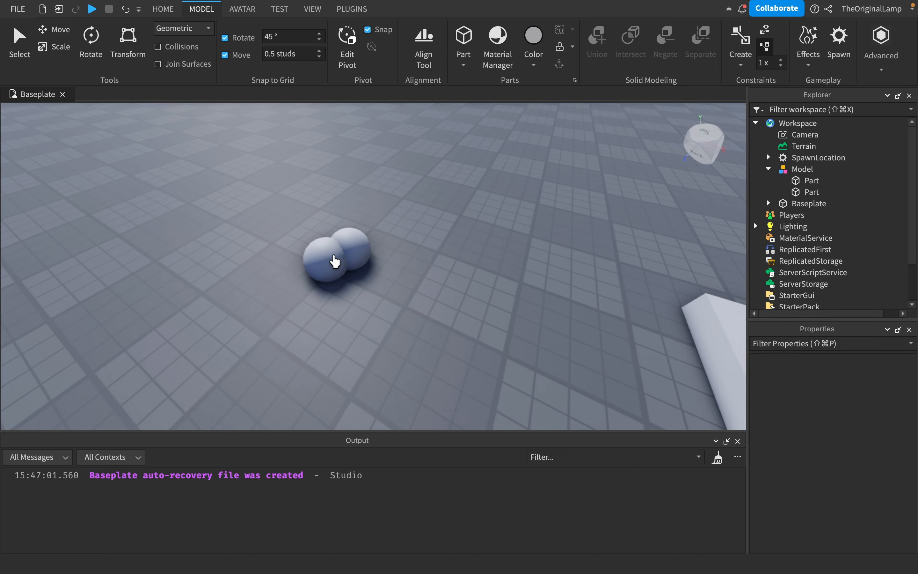
Select both overlapping blocks and merge them into a single Union.
click(811, 180)
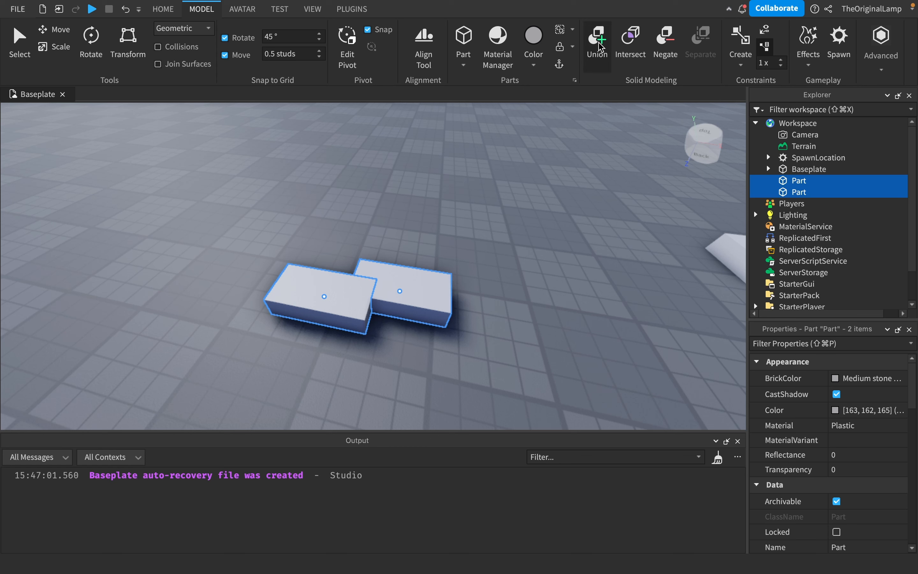
click(597, 36)
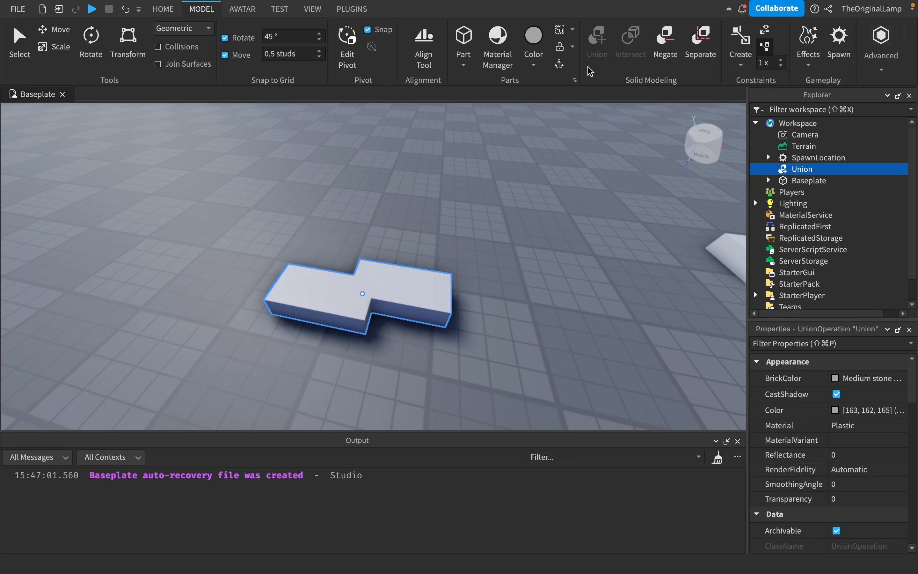
mouse_move(831, 337)
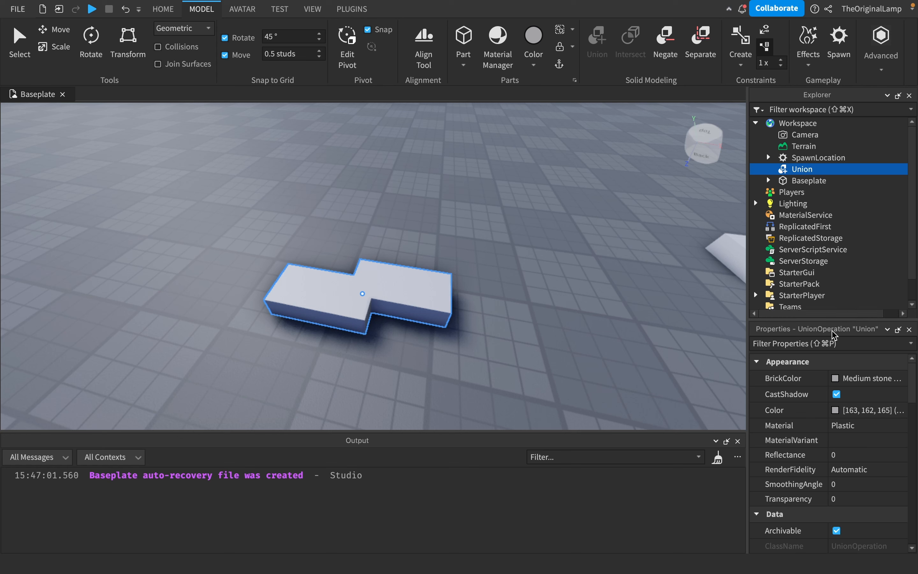
mouse_move(480, 246)
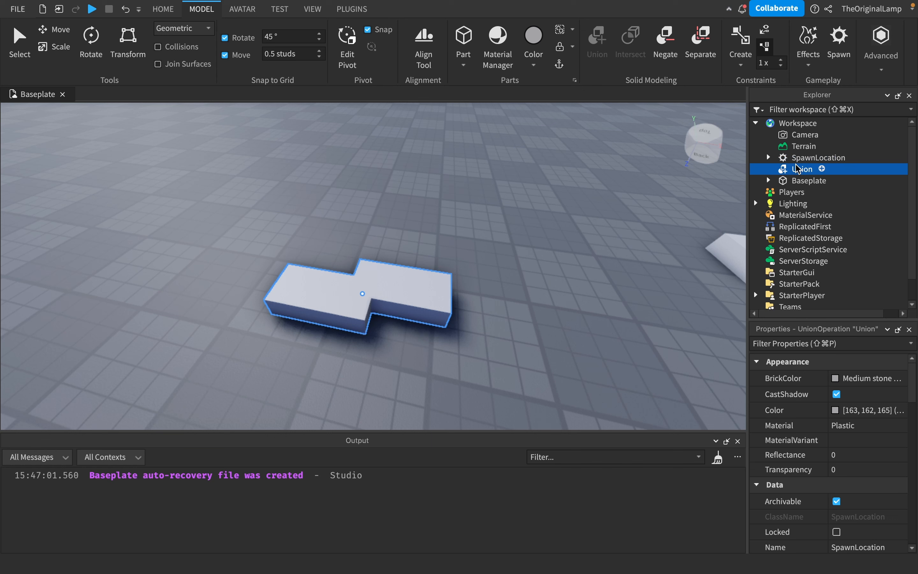
Rotate the Union to stand upright, then start a Play test of the place.
click(90, 38)
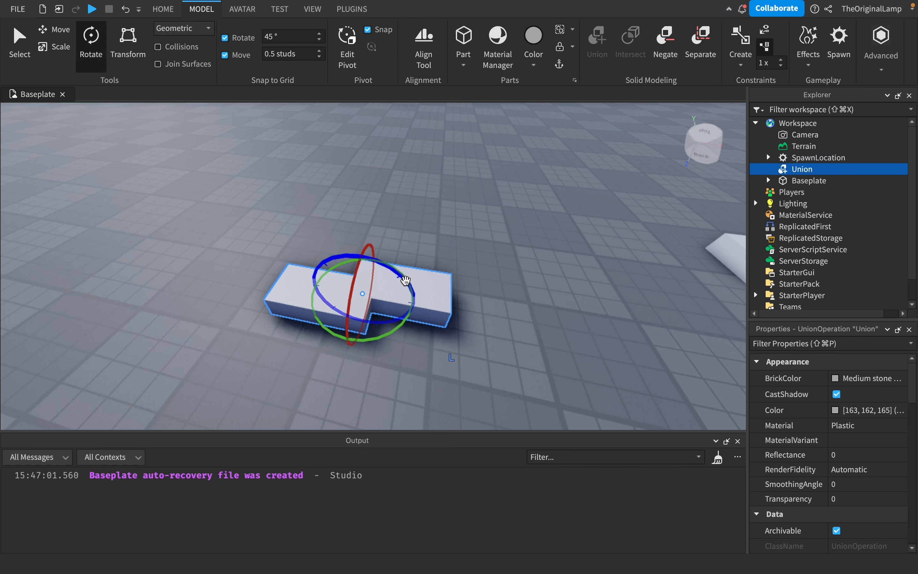
click(52, 29)
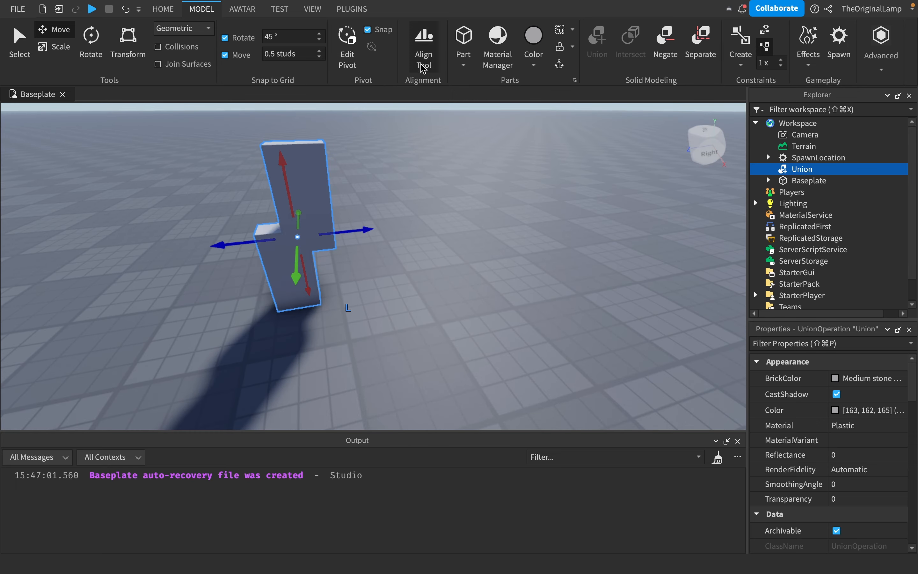
click(163, 9)
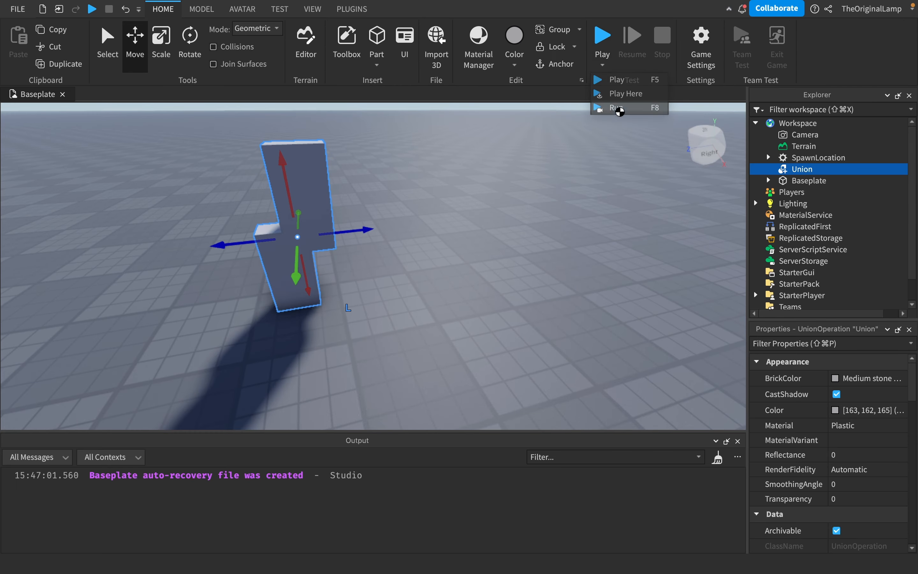
click(616, 108)
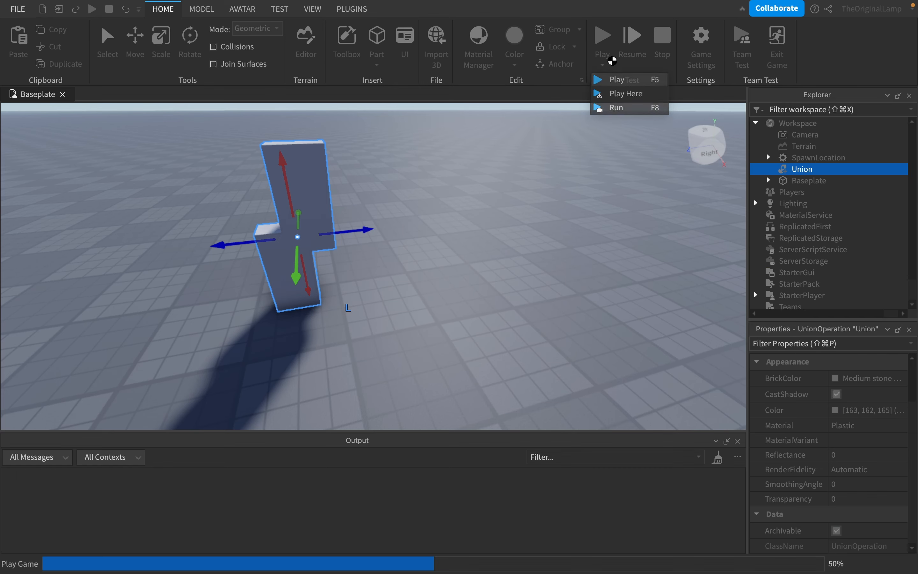
Let the play test load with the avatar beside the upright Union.
click(626, 93)
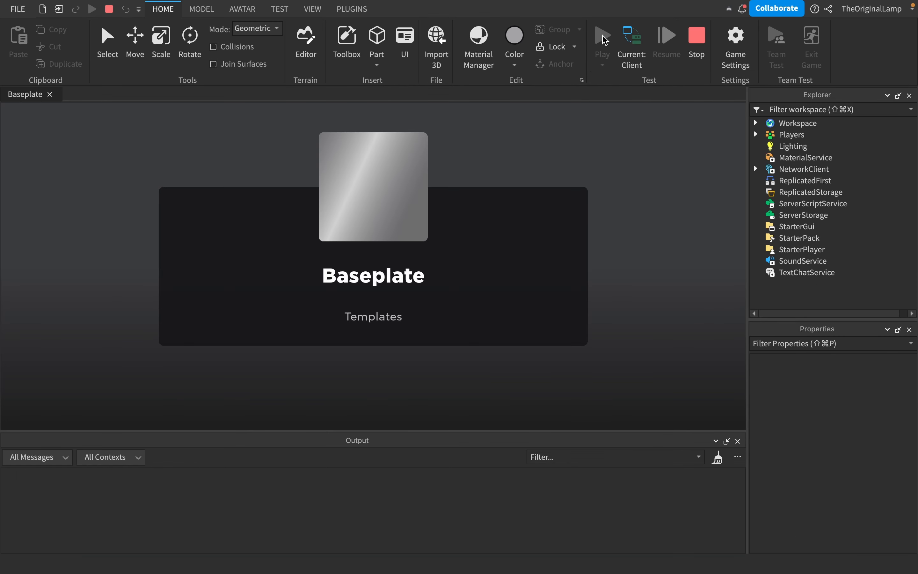
click(602, 35)
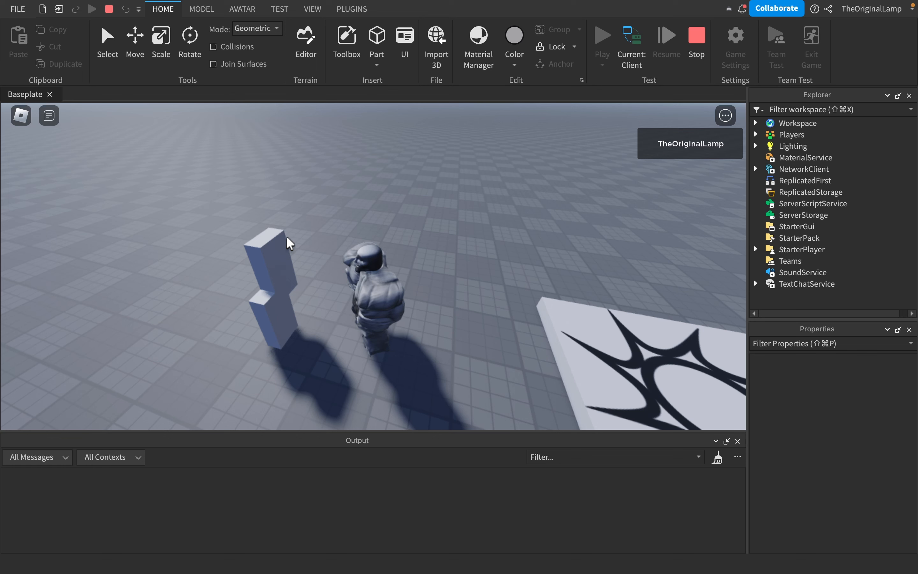
mouse_move(264, 190)
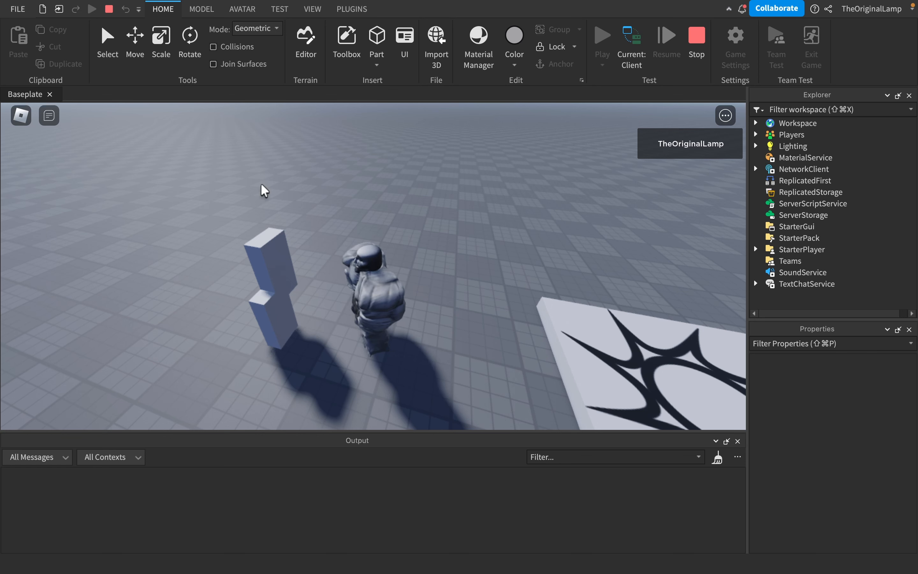
mouse_move(209, 337)
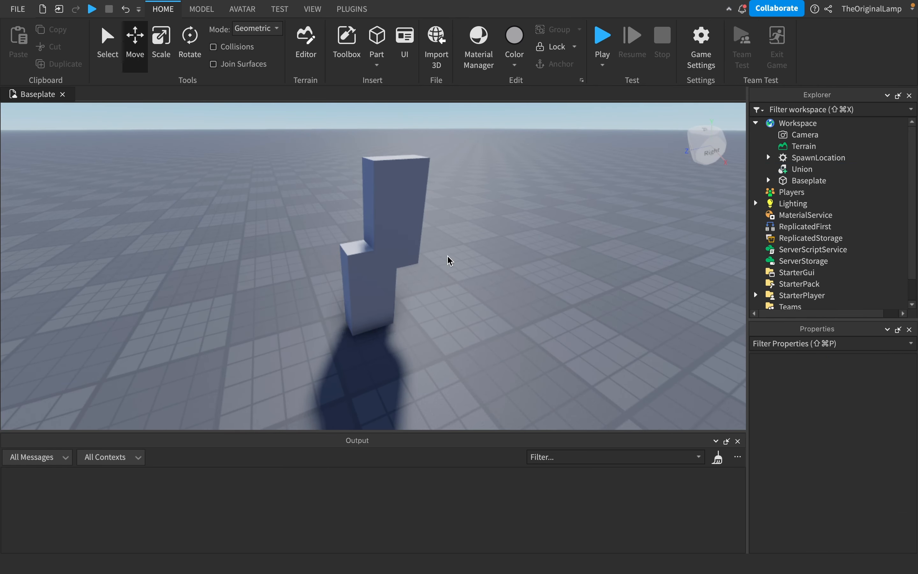
mouse_move(456, 239)
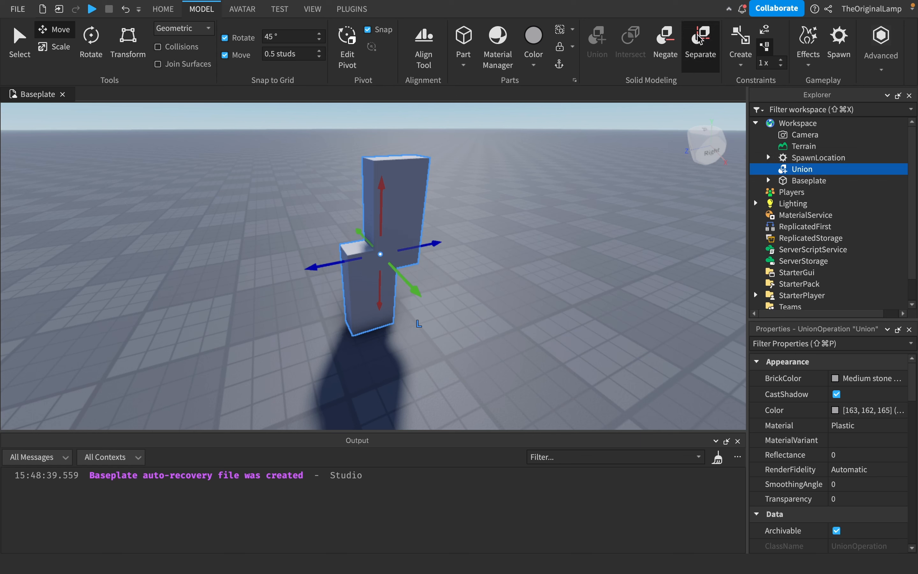
Separate the Union into its two parts, then Union them back together.
click(700, 38)
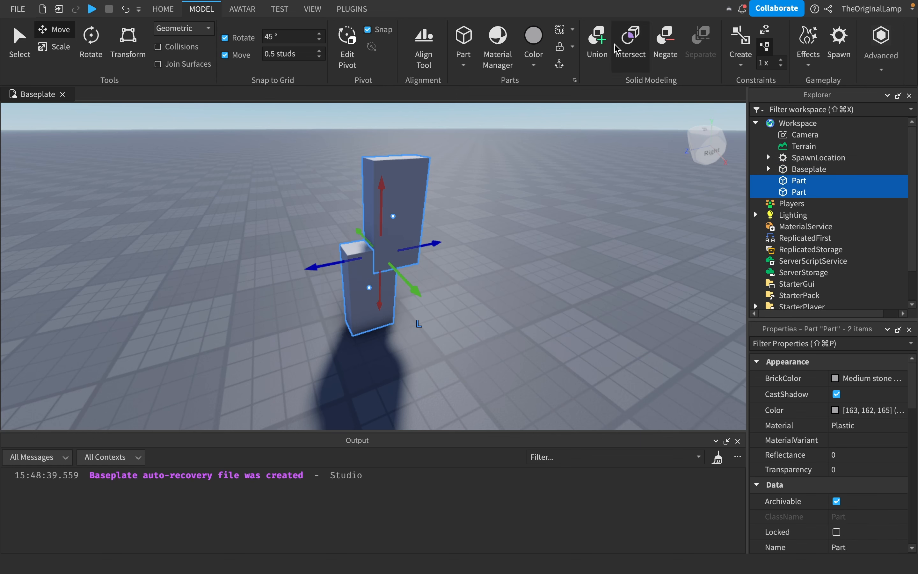
click(597, 37)
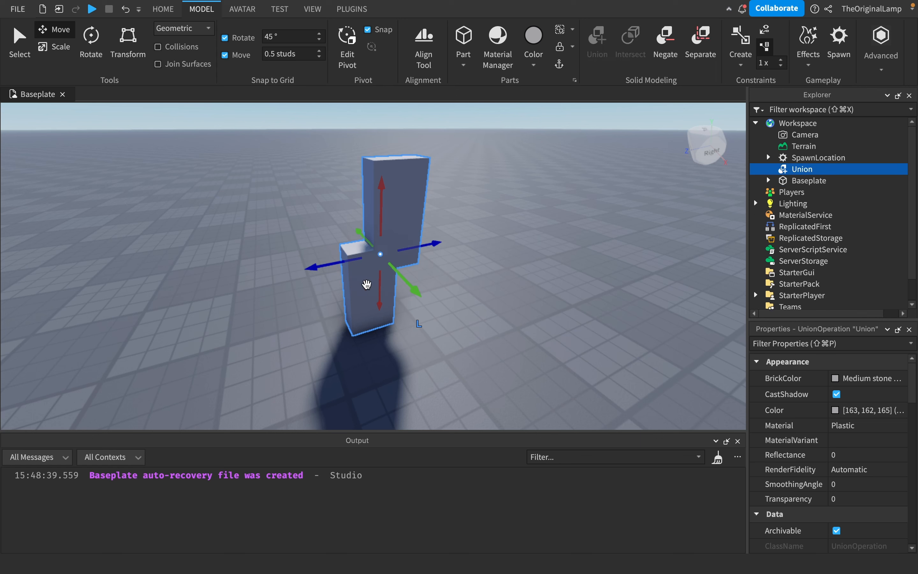
mouse_move(704, 195)
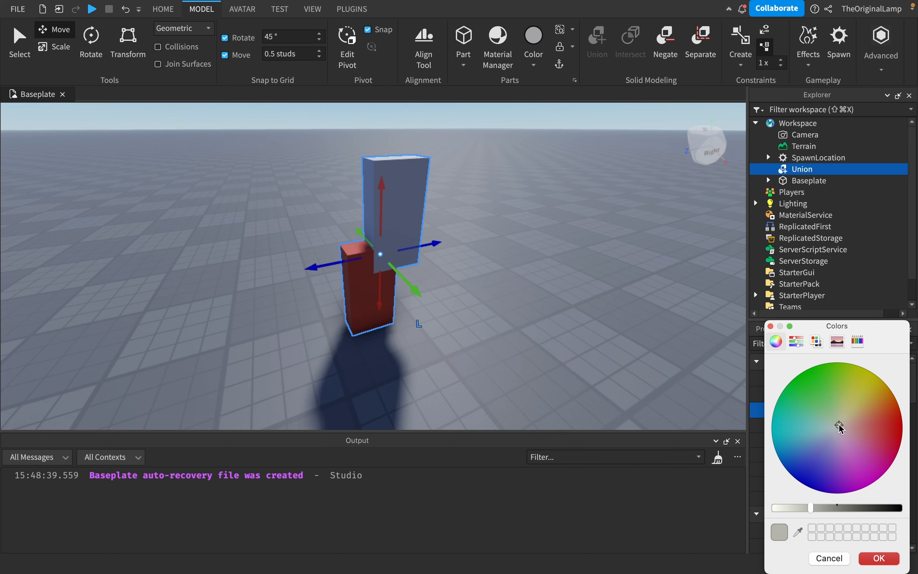
Set the Union's BrickColor to Really blue and check its appearance.
click(835, 379)
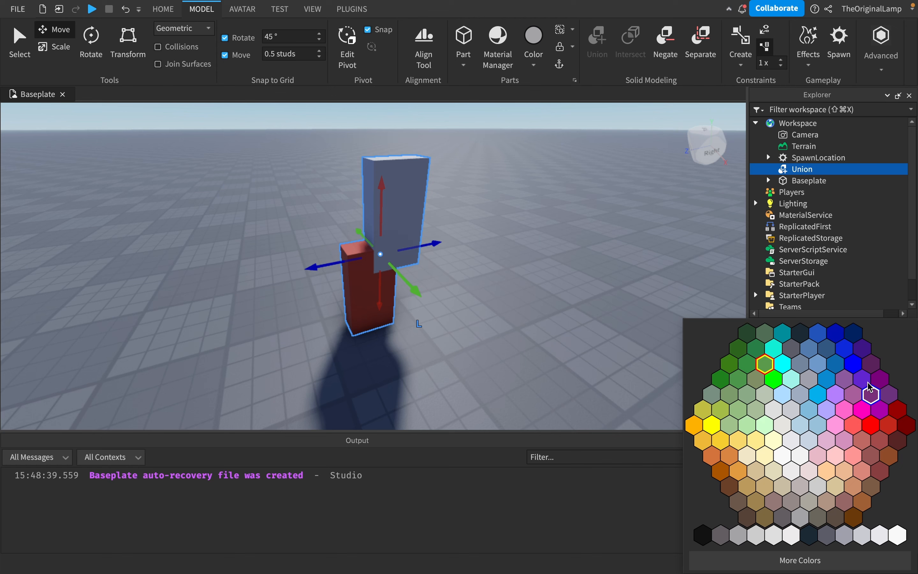
click(870, 393)
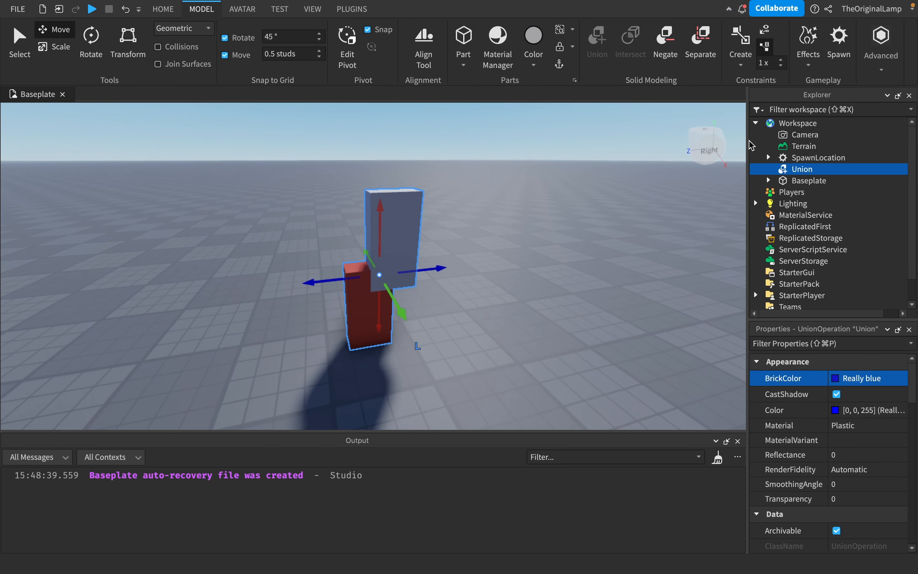
click(305, 324)
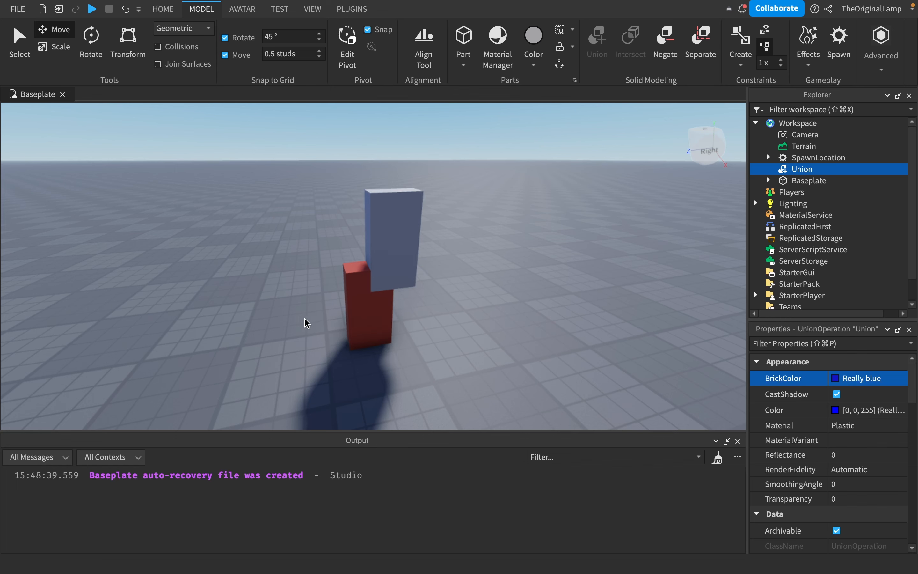
click(379, 283)
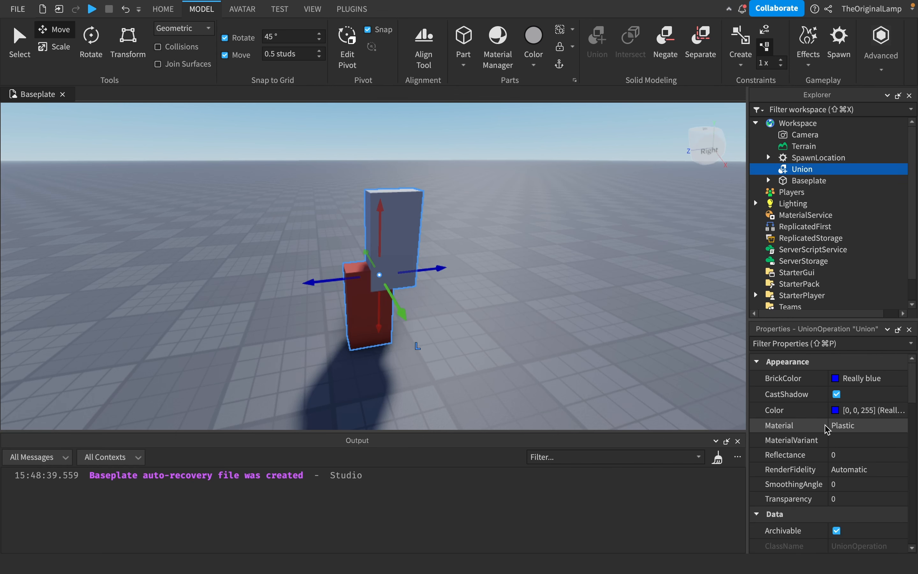
scroll(down, 3)
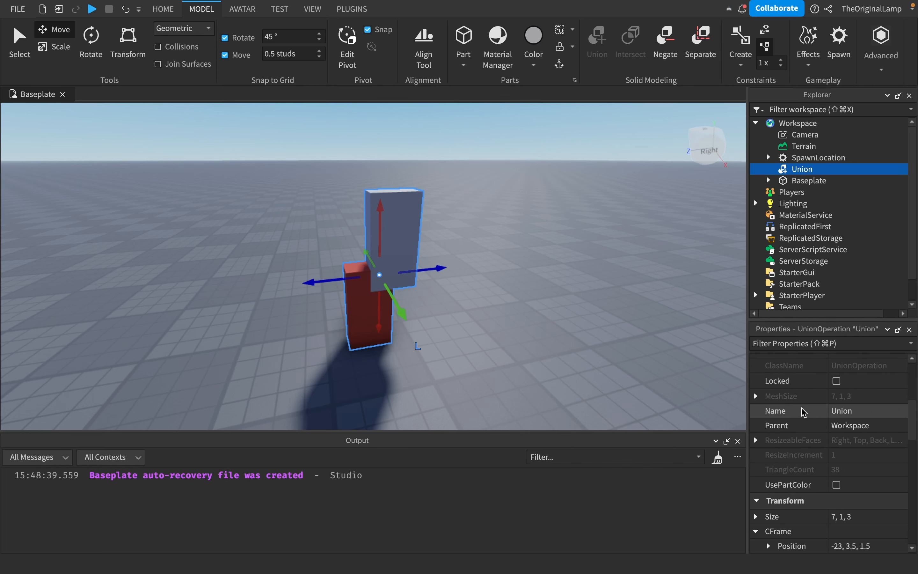
scroll(down, 3)
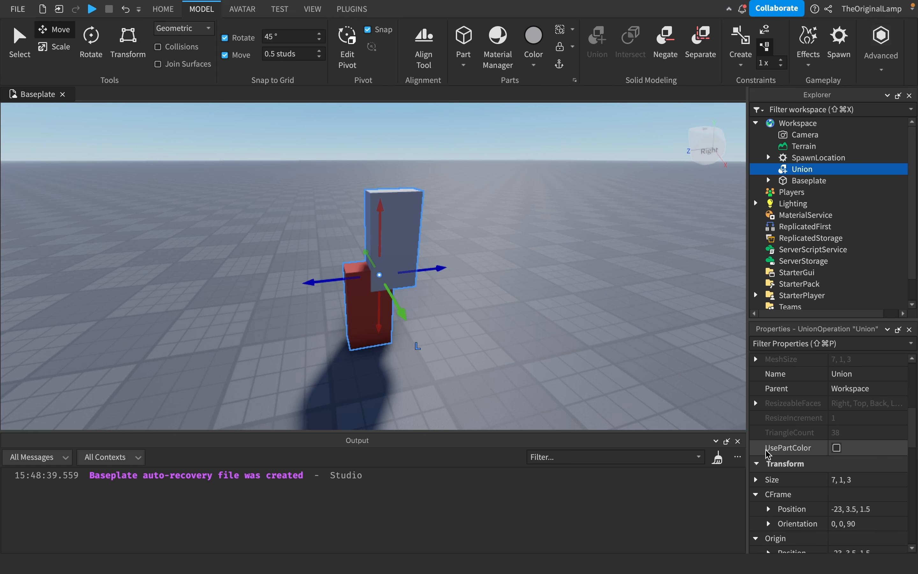
Toggle UsePartColor and try yellow, green, then a pink-purple Color on the Union.
click(836, 447)
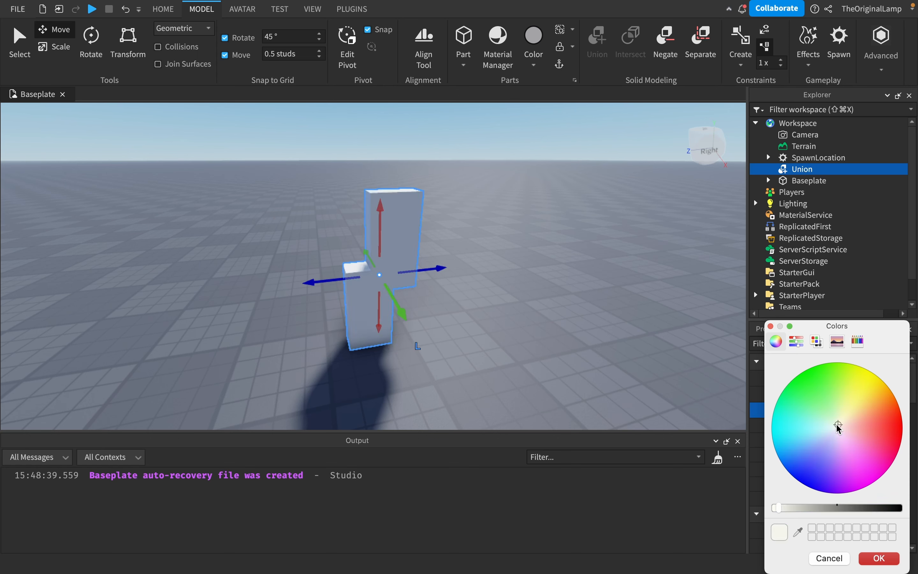
click(862, 398)
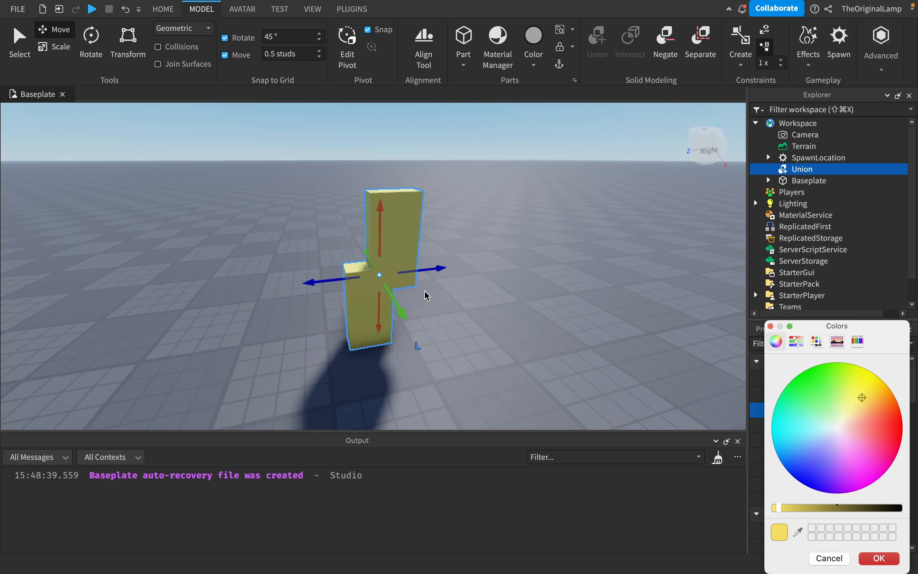
click(796, 399)
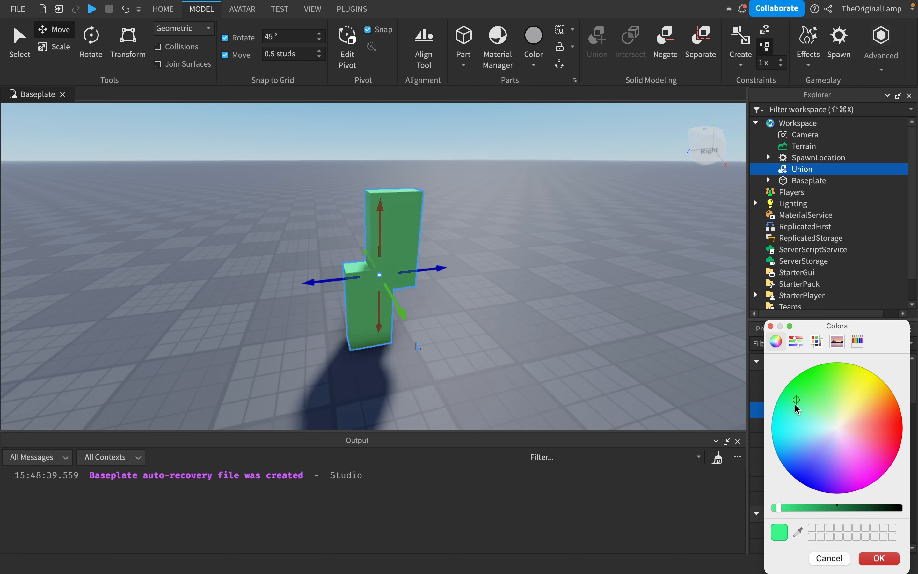
click(878, 558)
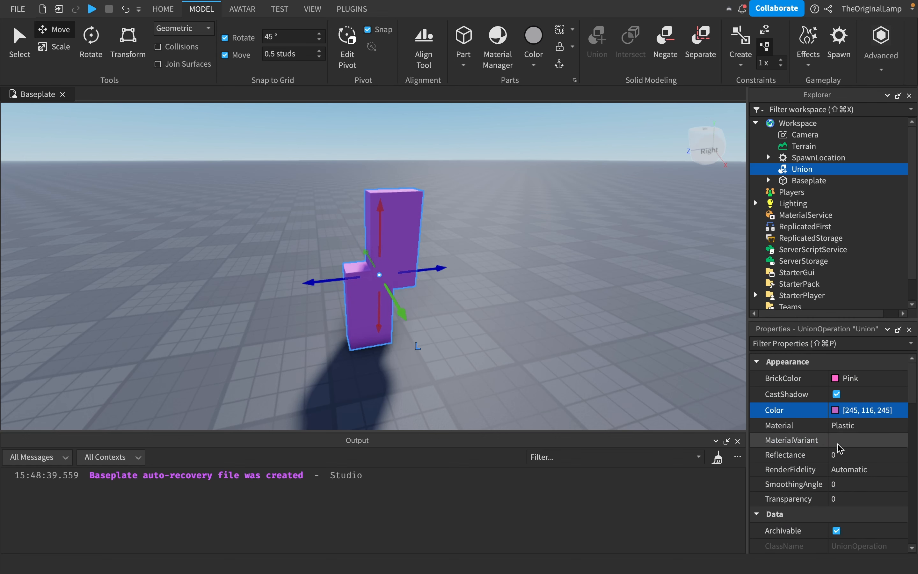
scroll(down, 3)
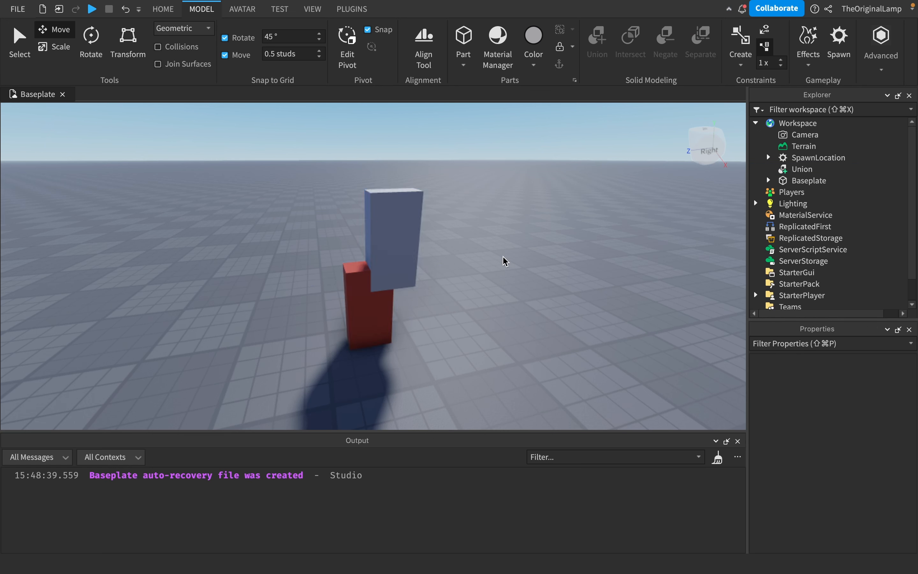
Intersect the two blocks to keep only their overlap, then Separate back into parts.
click(802, 169)
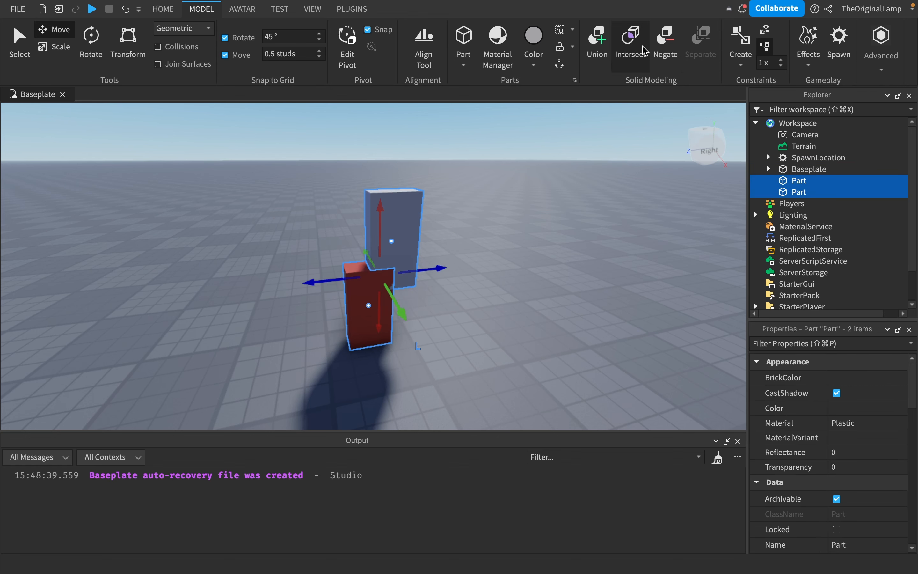
mouse_move(788, 159)
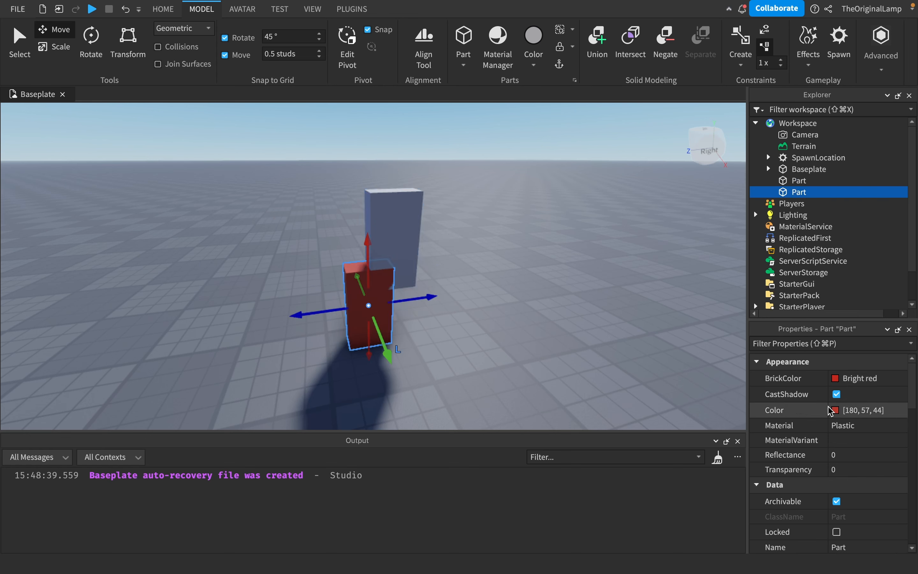
click(834, 410)
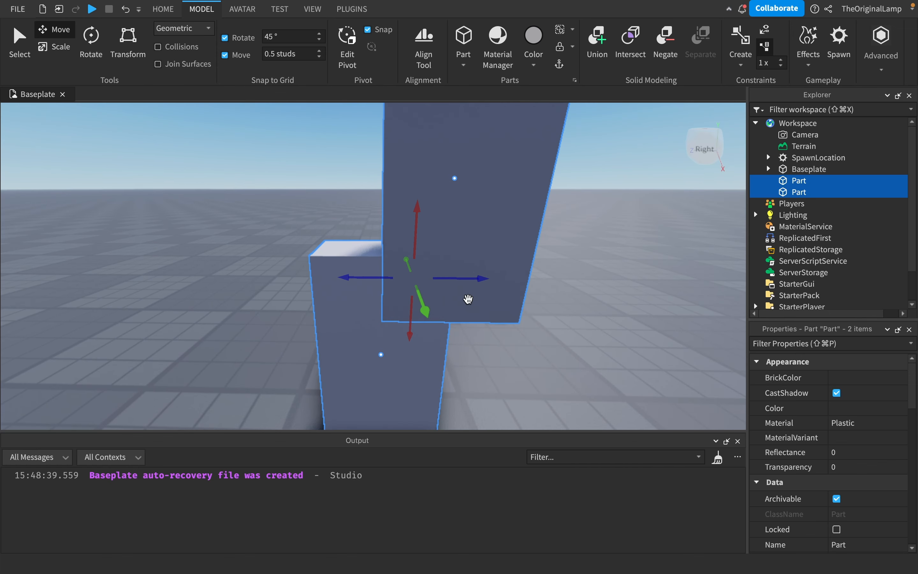
mouse_move(422, 216)
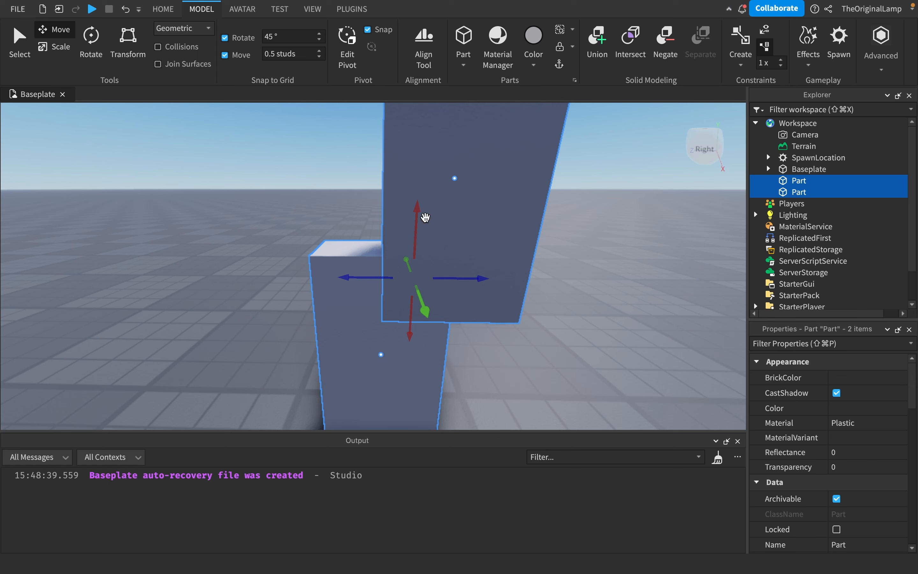
mouse_move(635, 48)
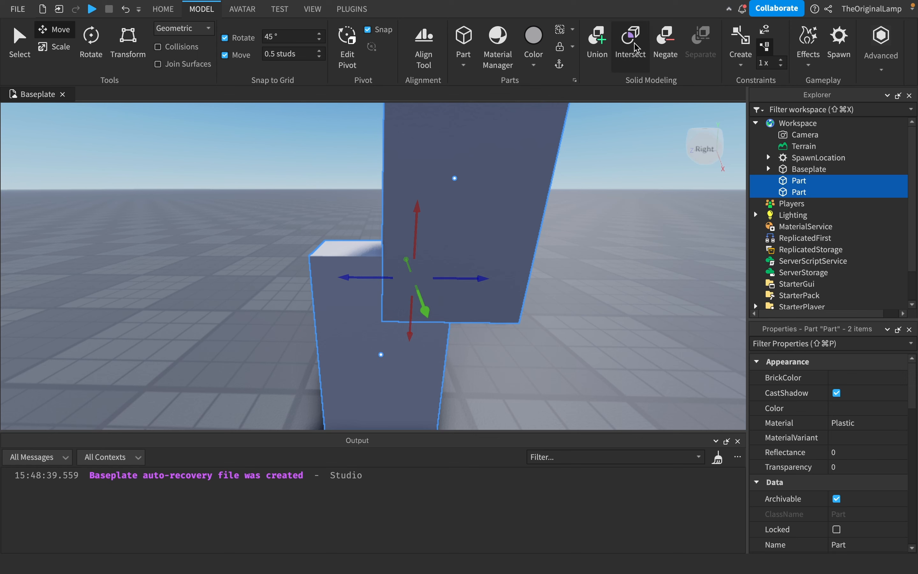
click(631, 35)
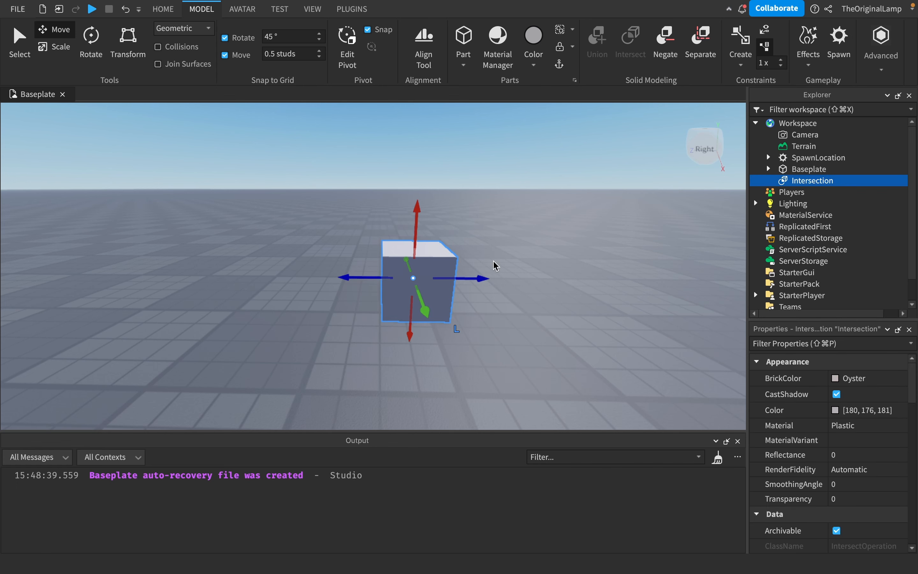
click(700, 38)
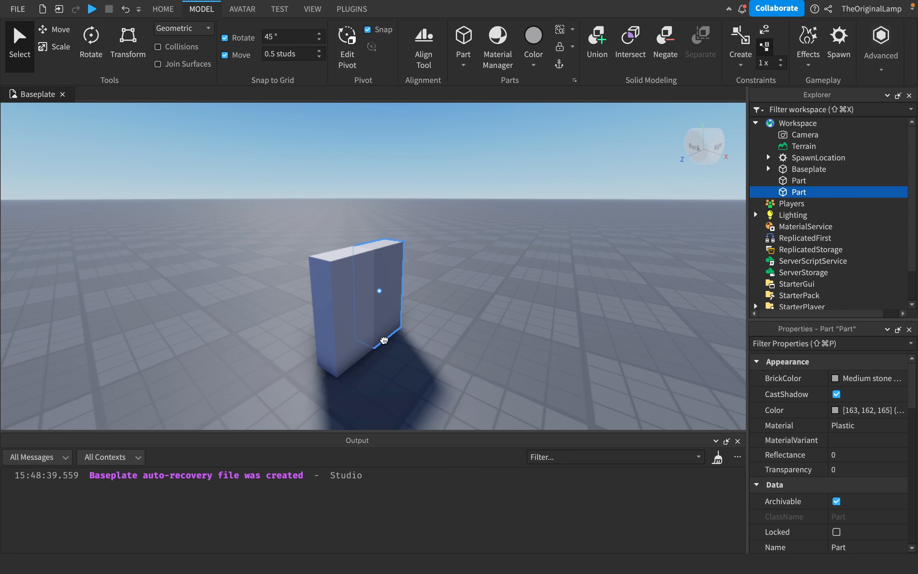
Resize one block and tilt it 45° so it overlaps the upright block.
click(55, 47)
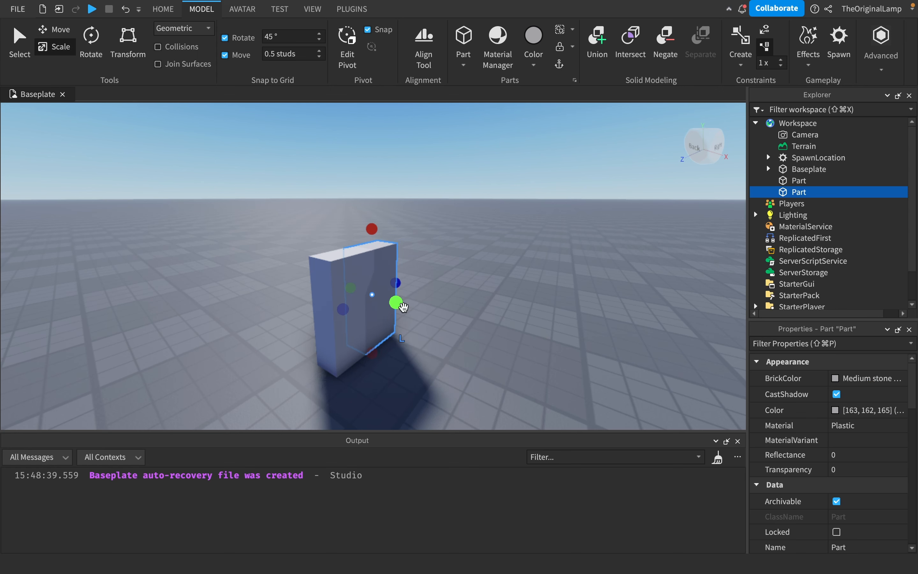
click(91, 40)
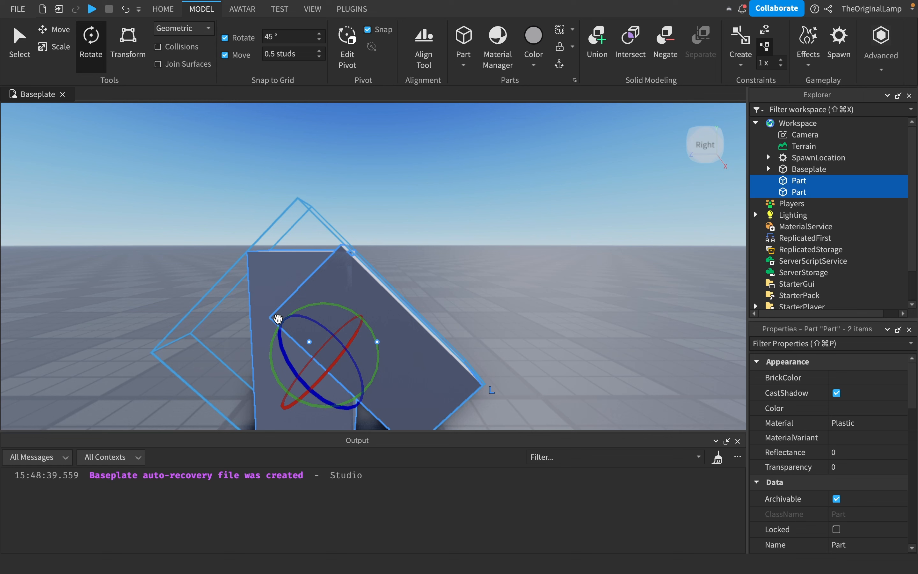
mouse_move(349, 266)
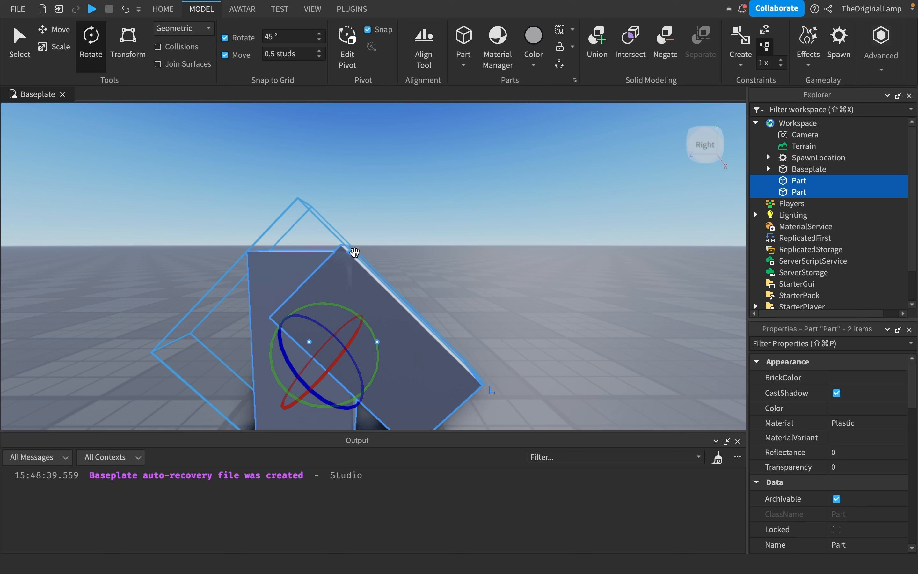
mouse_move(629, 54)
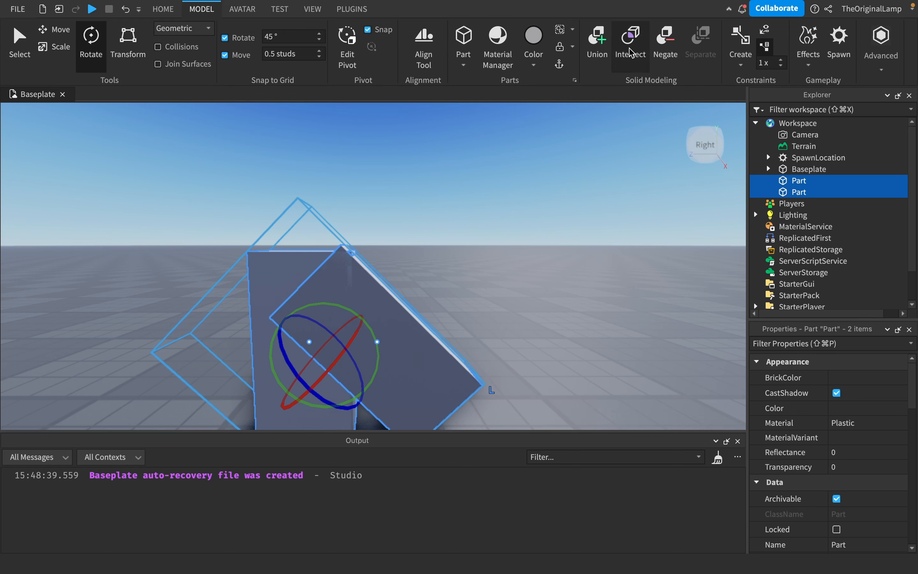
click(630, 35)
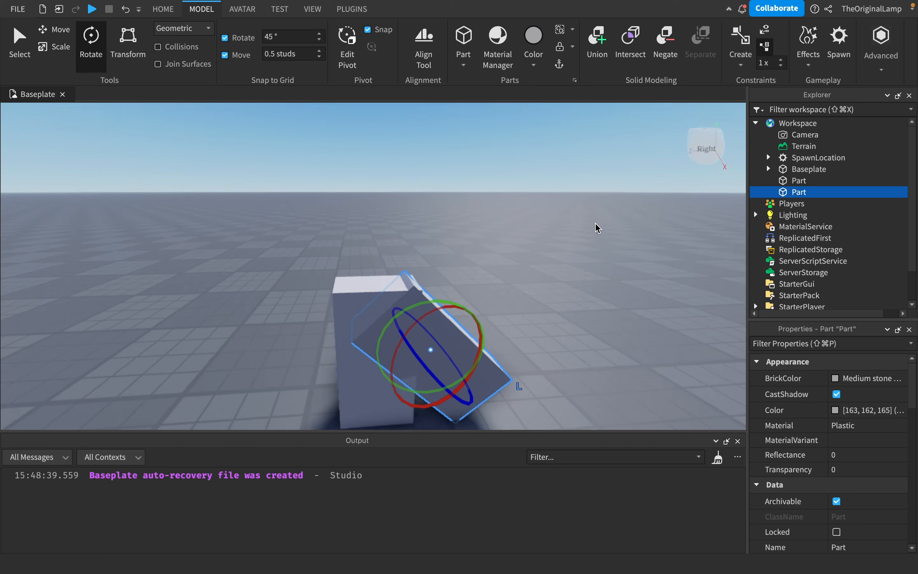
click(54, 29)
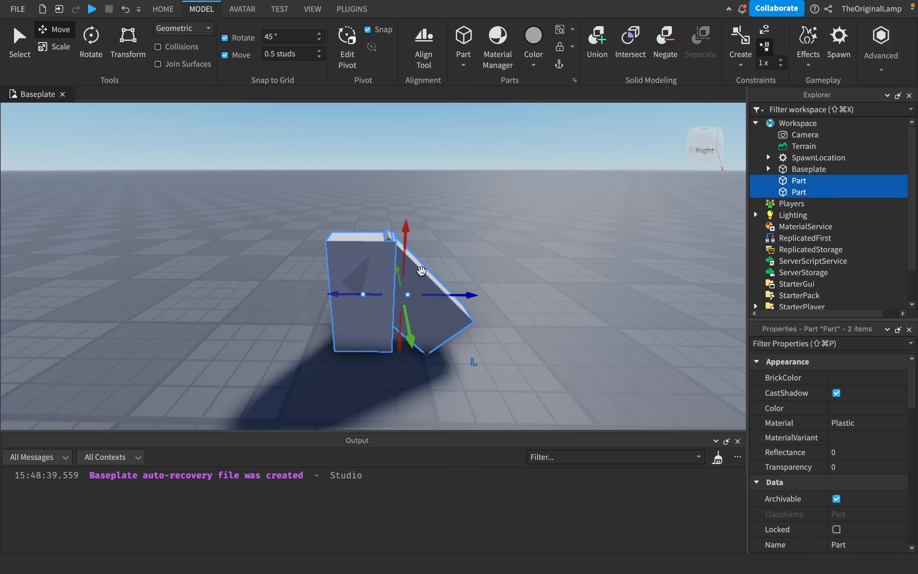
mouse_move(634, 50)
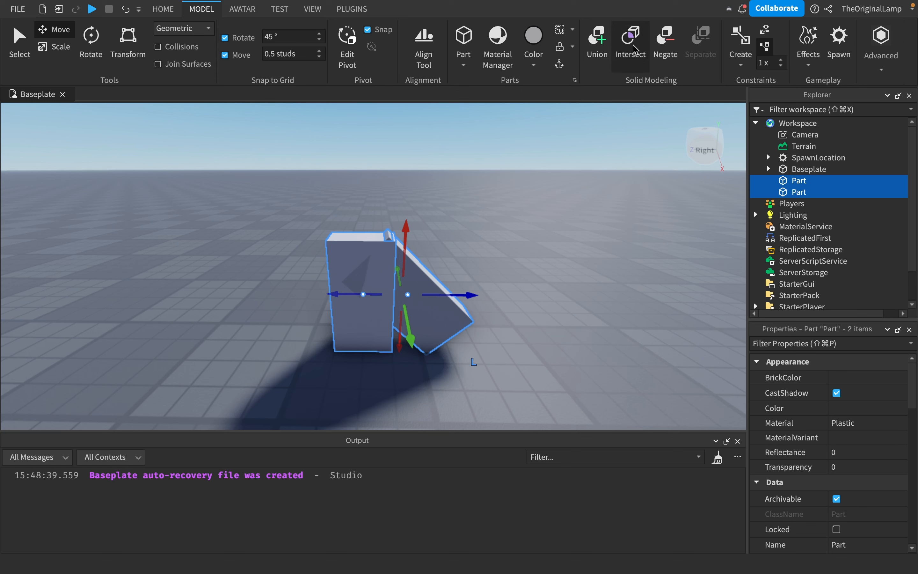
mouse_move(572, 183)
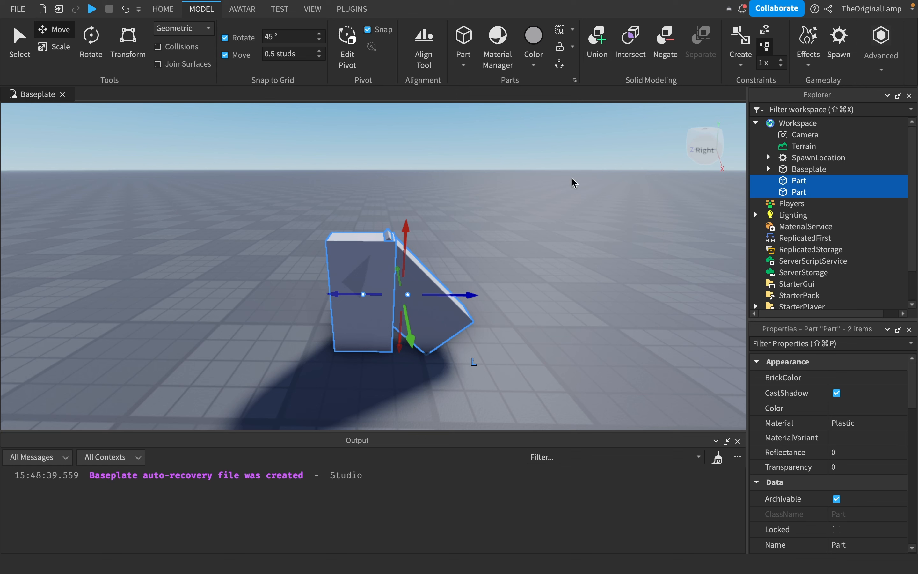
mouse_move(666, 35)
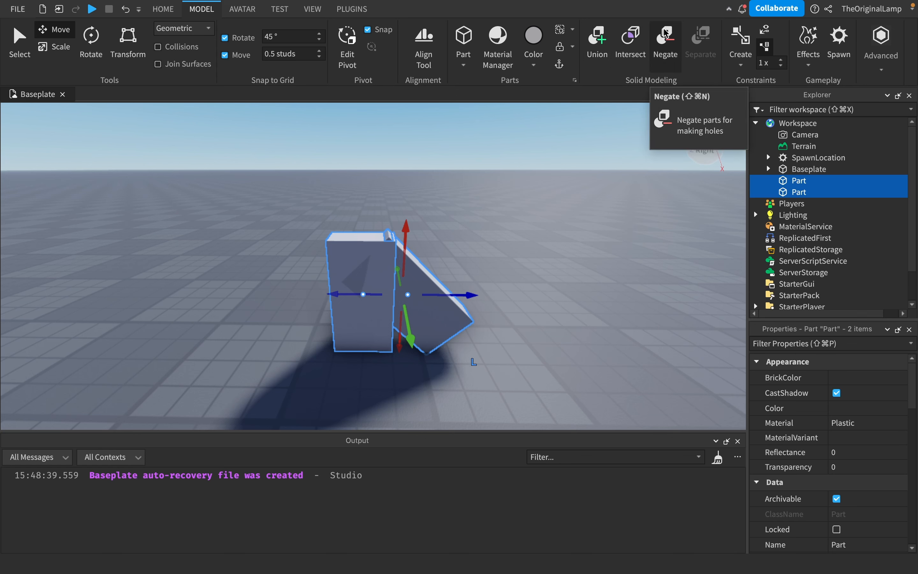
Negate the tilted block and select it together with the upright block for Union.
click(666, 35)
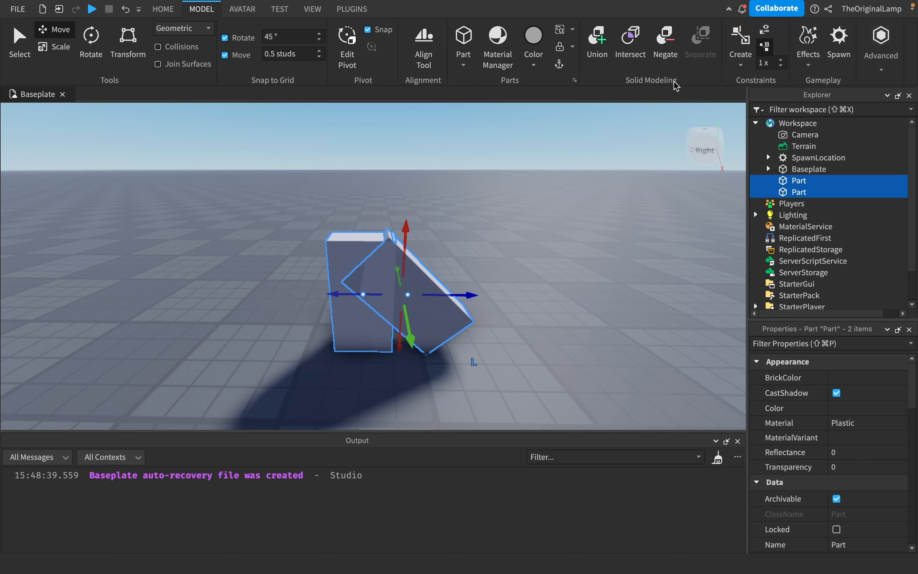
click(507, 282)
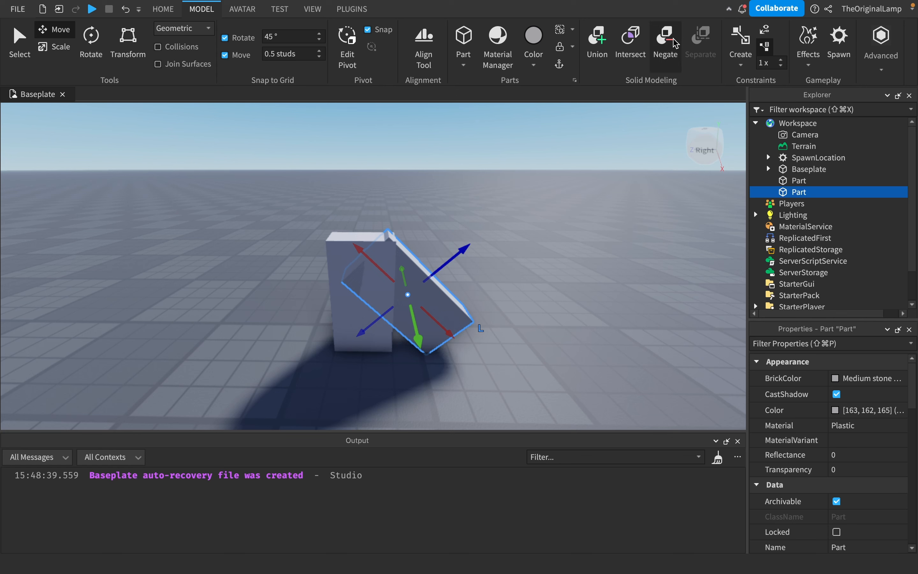
click(666, 36)
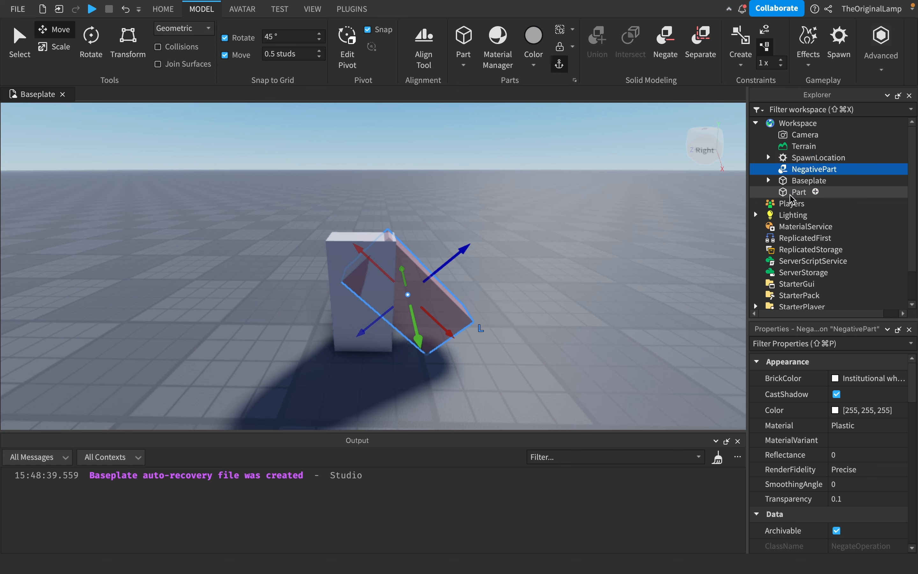
click(798, 192)
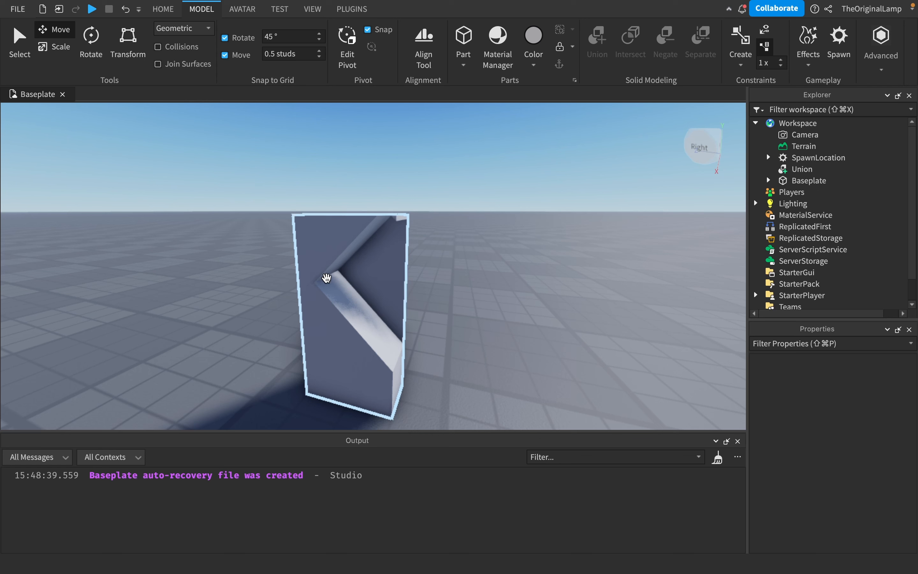
mouse_move(324, 281)
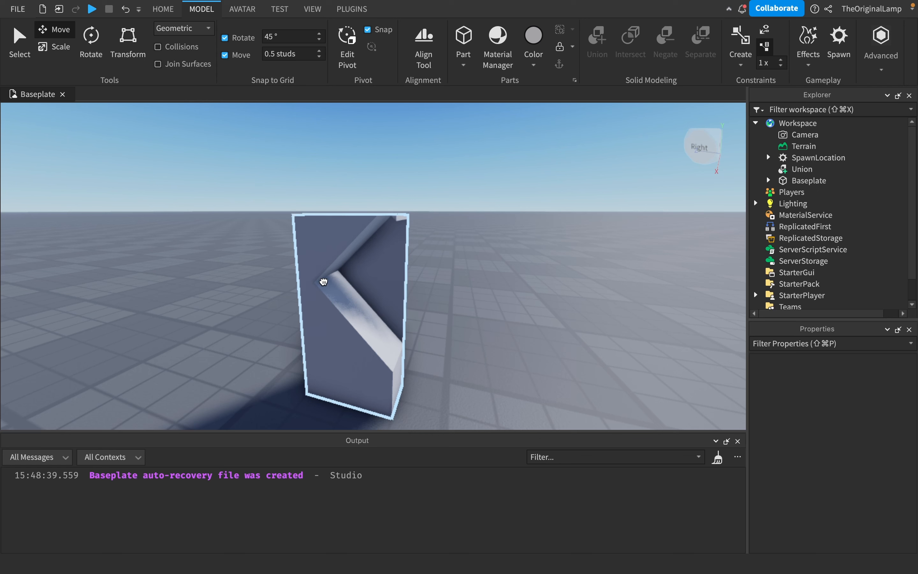
Separate the notched Union and reorient the NegativePart.
click(700, 35)
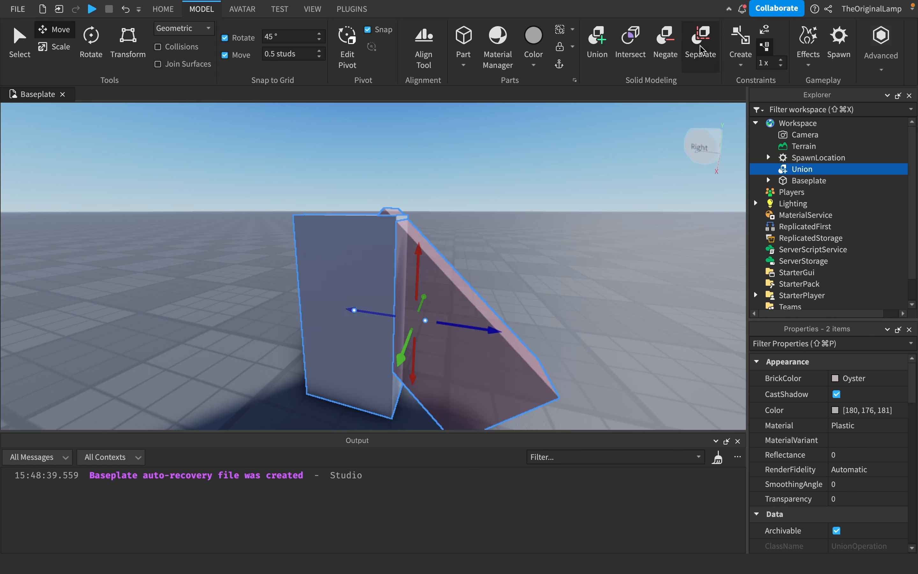
click(700, 35)
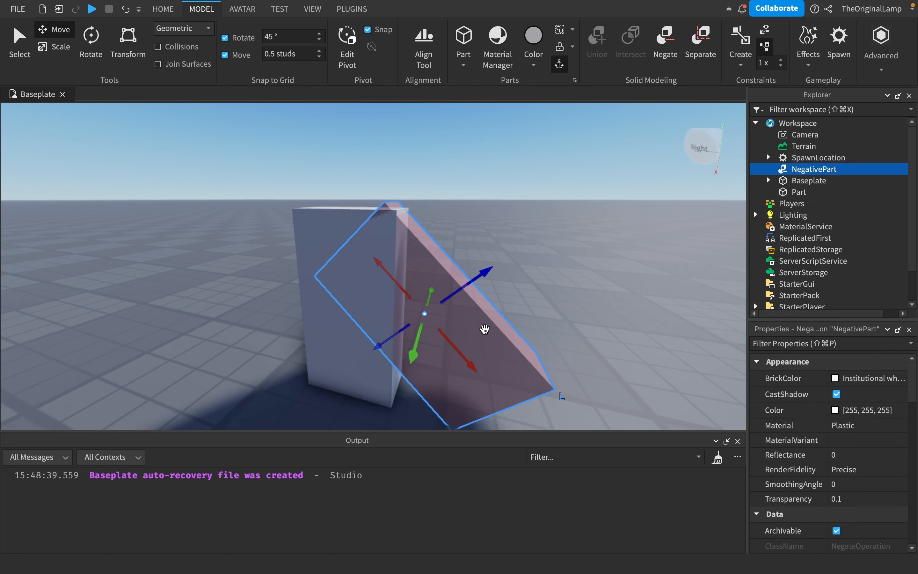
click(90, 38)
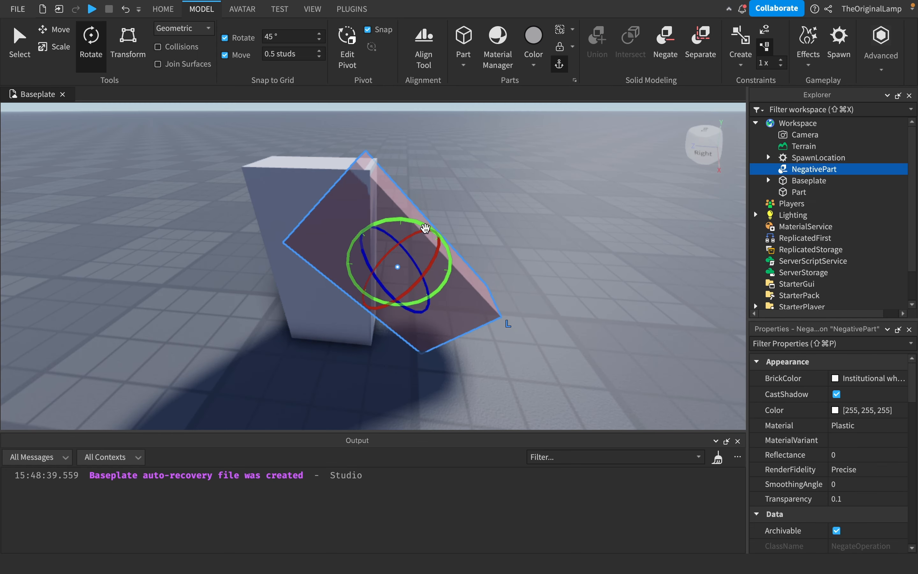
click(54, 30)
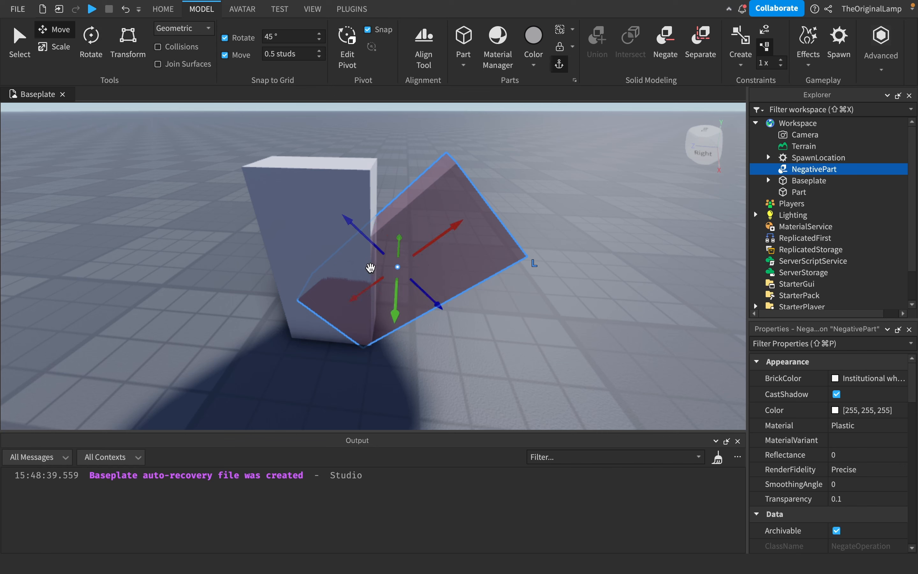
Change the solid Part's Shape to Ball and union it with the NegativePart to cut a hole.
click(798, 192)
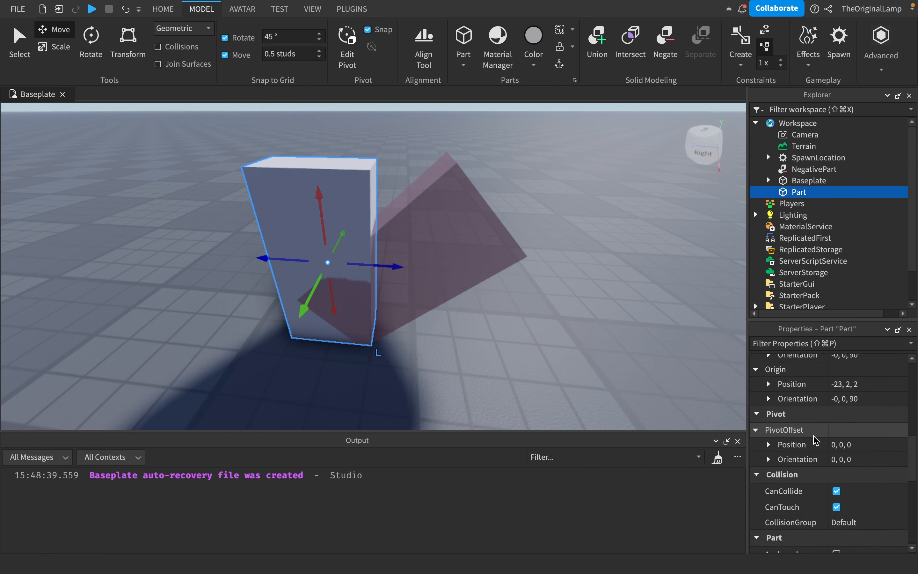
click(866, 460)
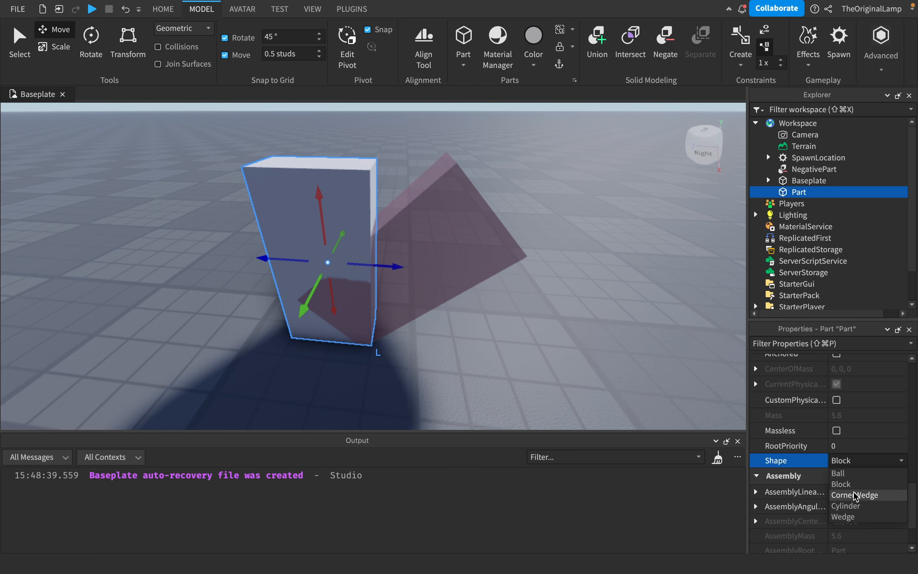
click(838, 473)
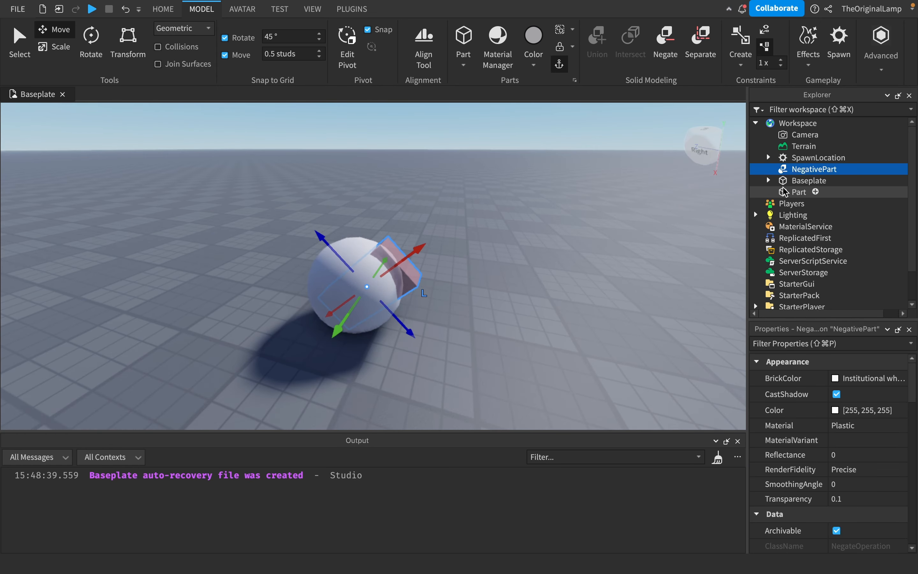
click(799, 192)
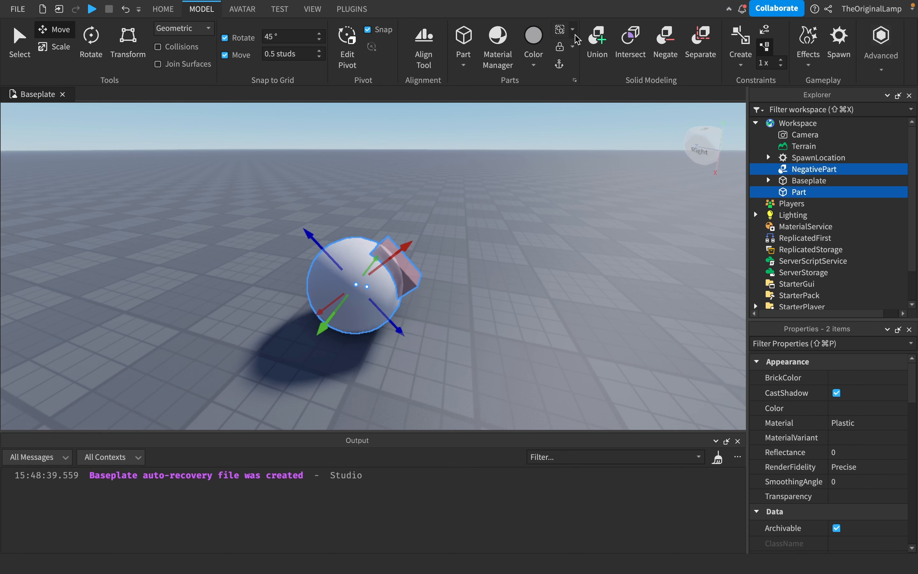
click(597, 35)
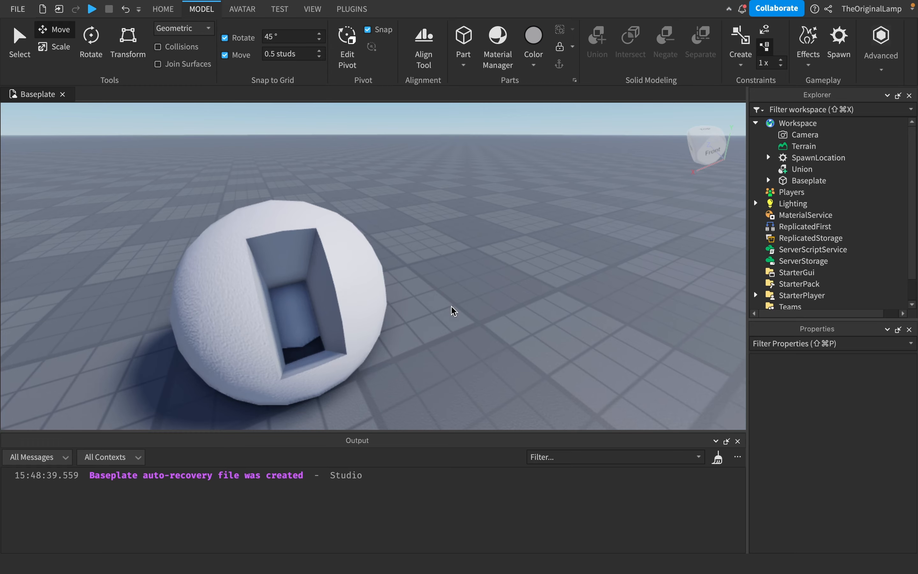
Separate the holed ball, un-negate the NegativePart and select both parts together.
click(802, 169)
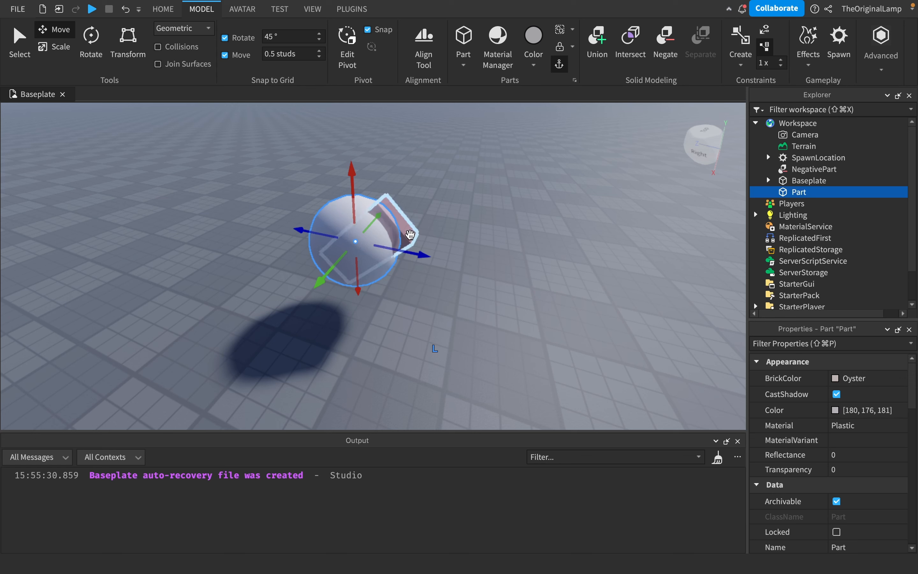
click(813, 169)
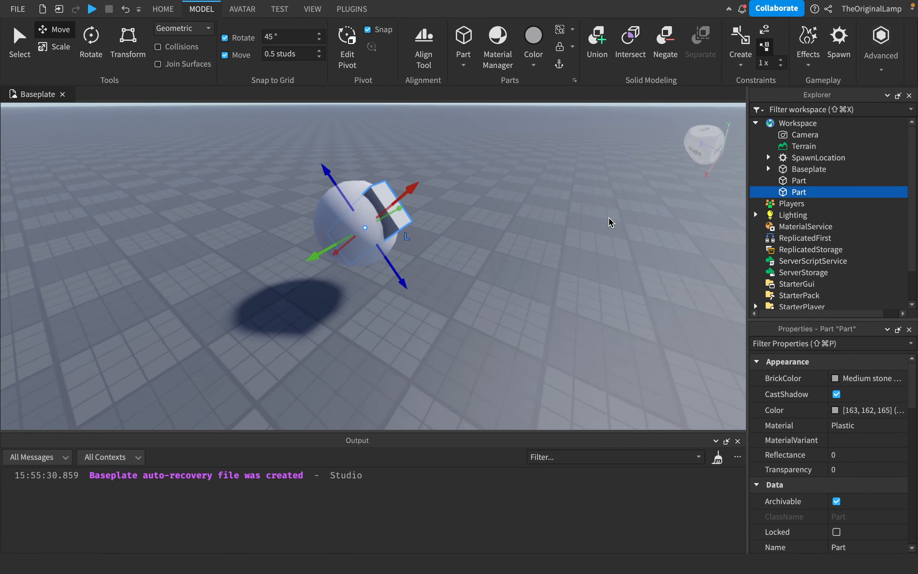
click(799, 181)
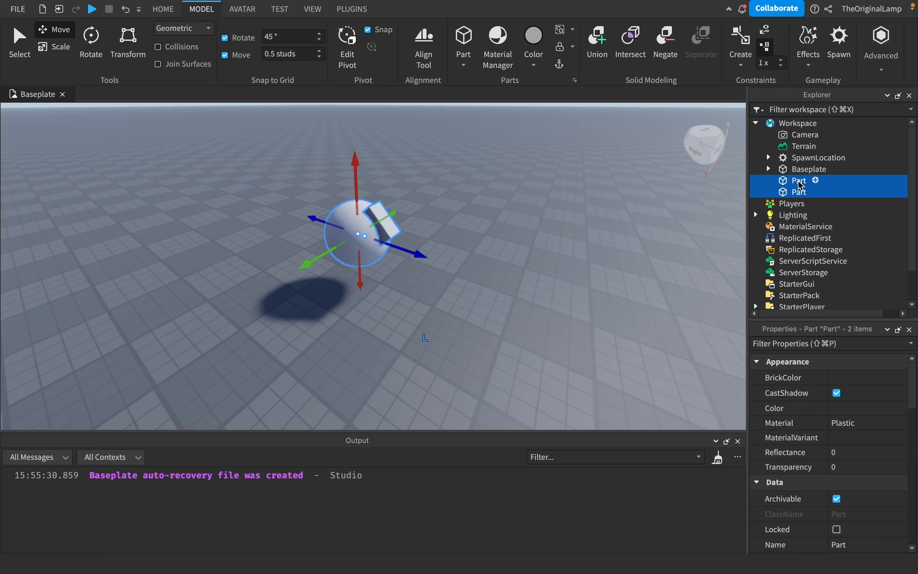